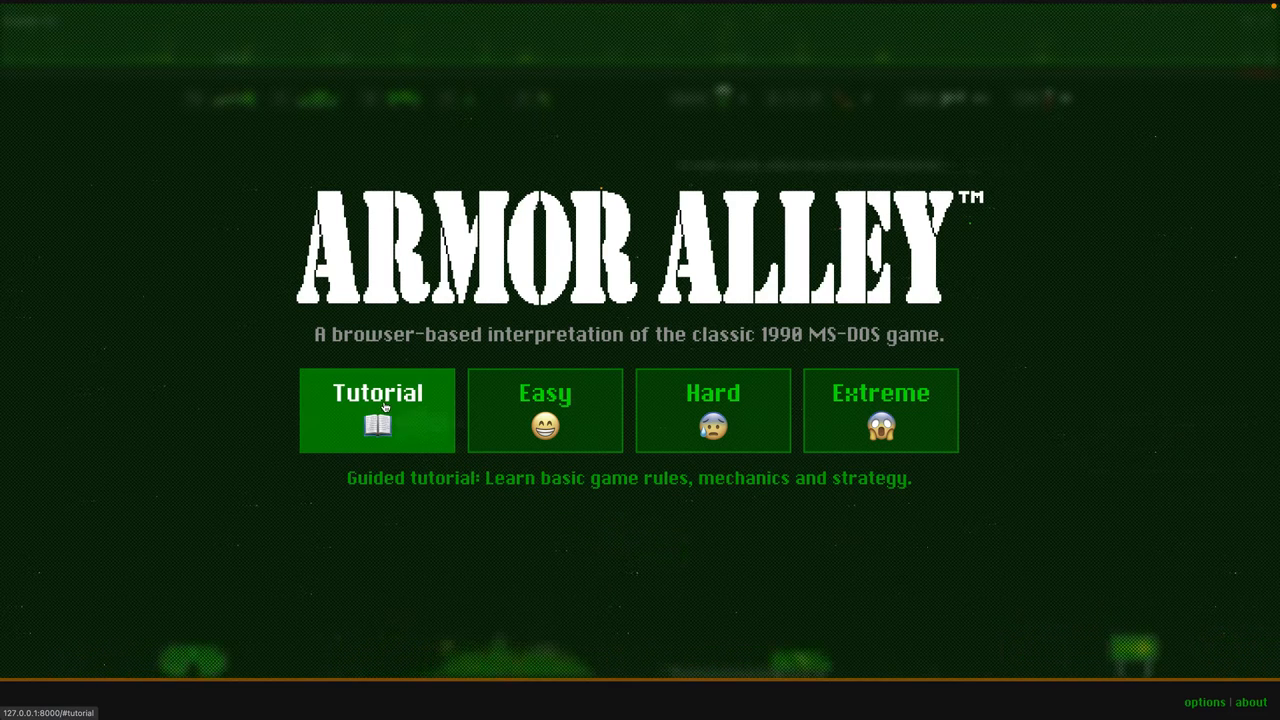
Launch a new Armor Alley battle in Extreme mode from the title screen.
click(376, 410)
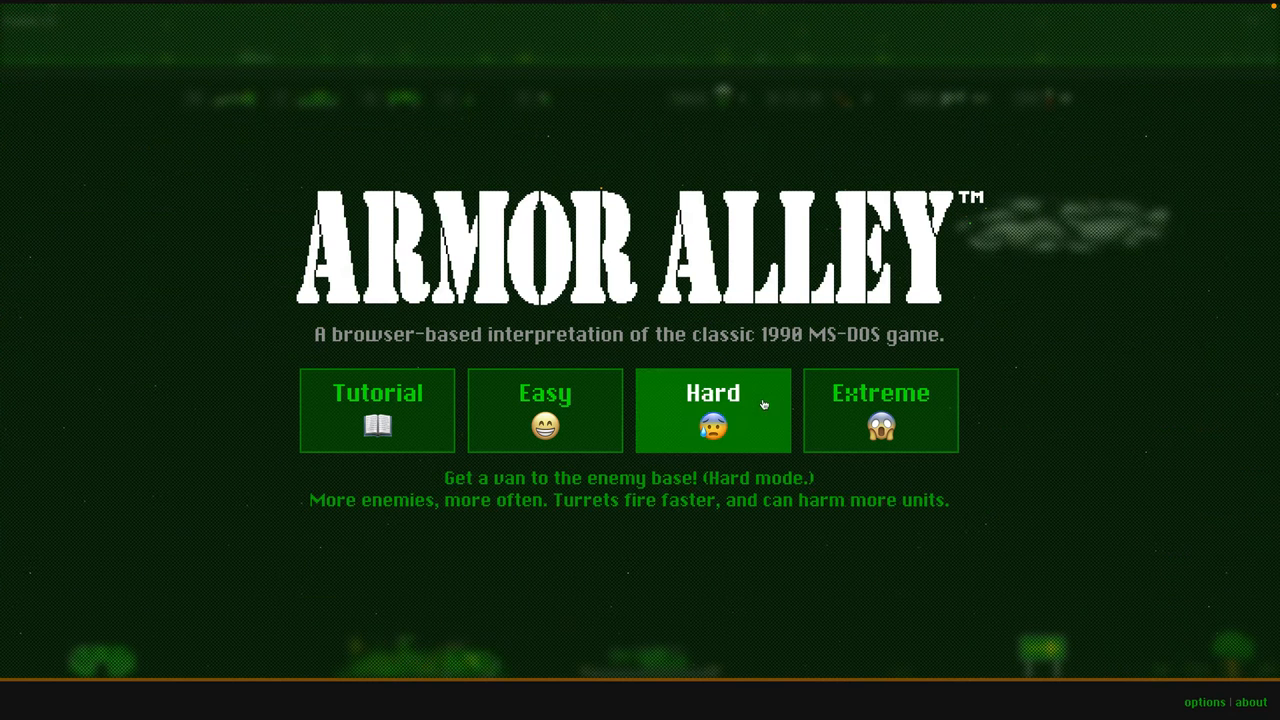
click(880, 409)
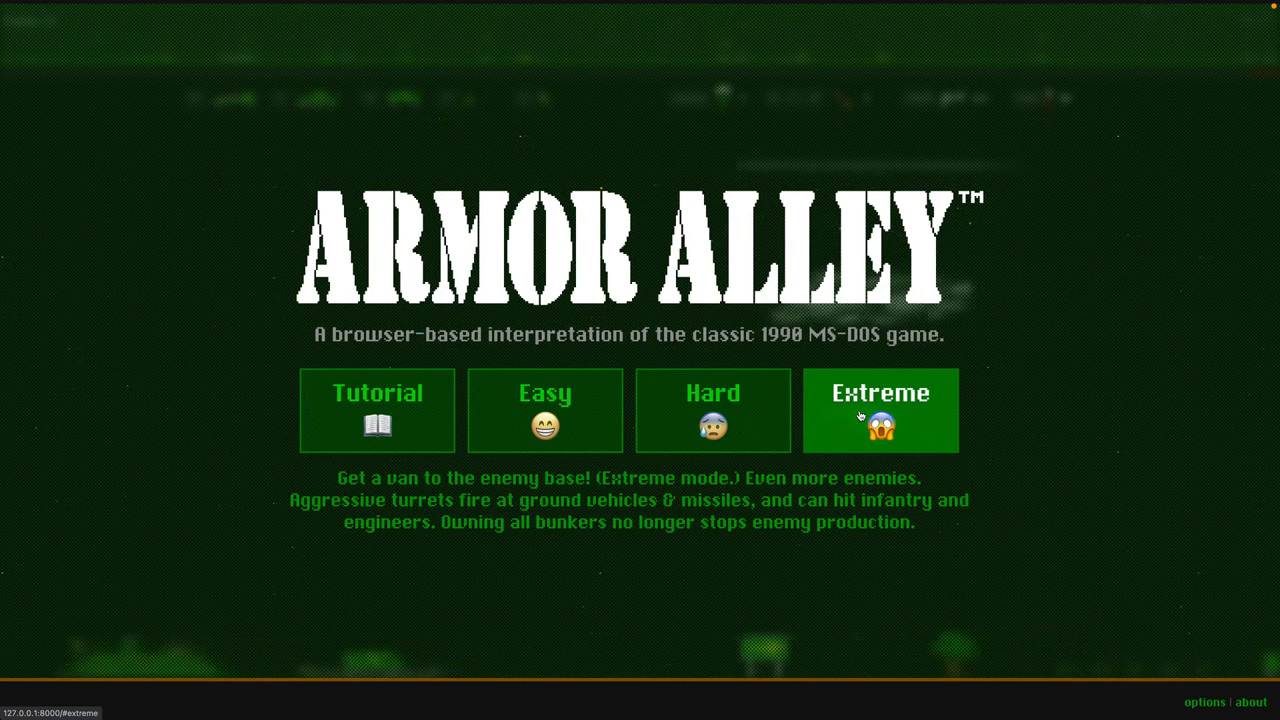
click(880, 410)
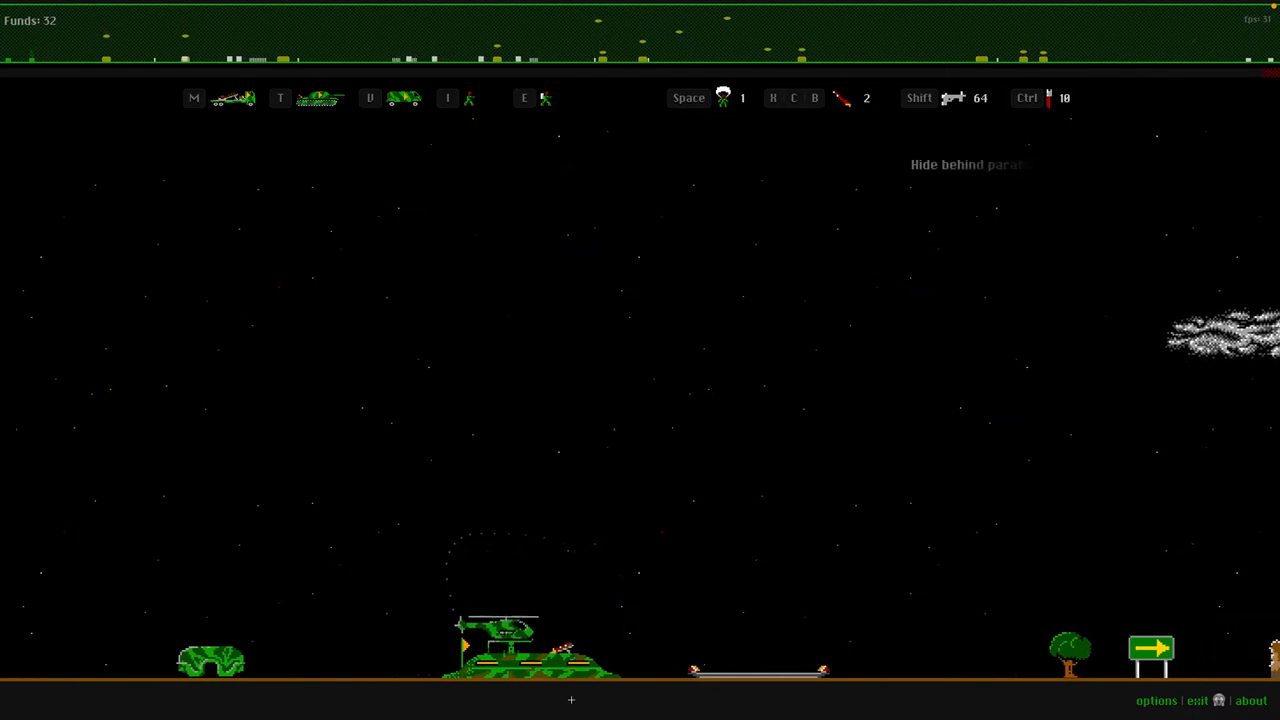
Open the Options panel mid-battle and tick the Snow checkbox under General / UI Options.
click(1156, 699)
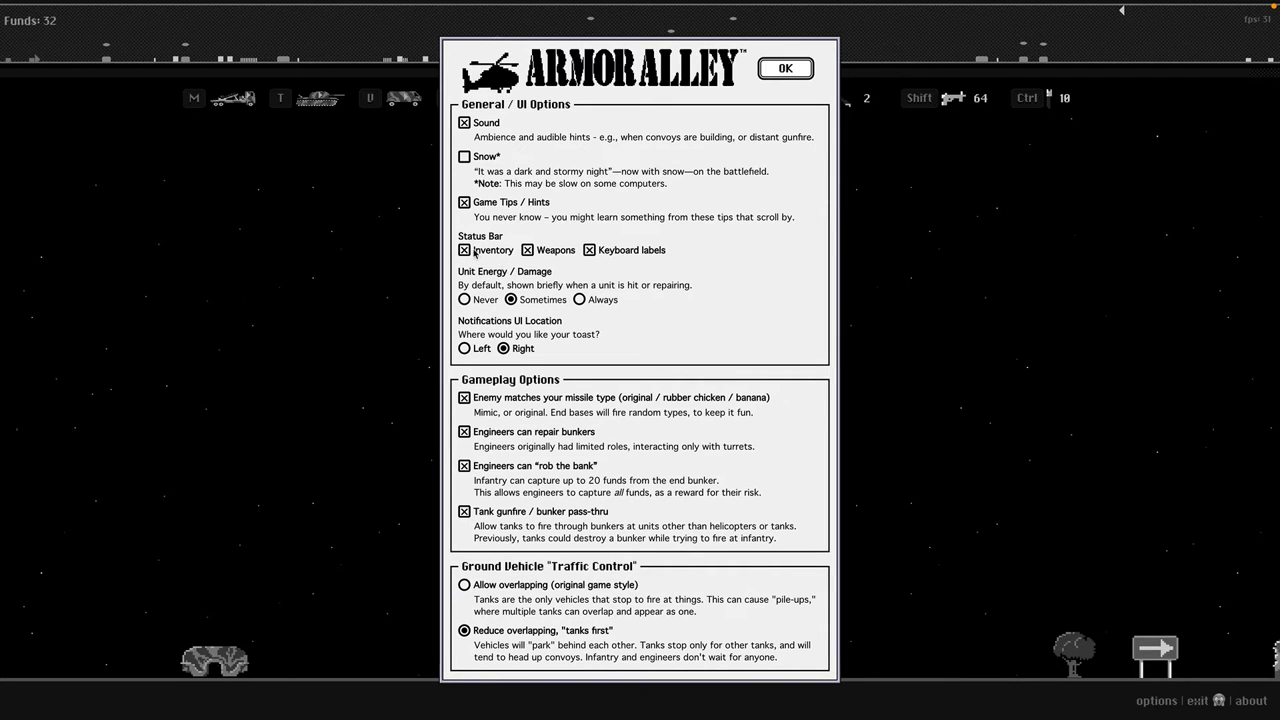
mouse_move(485, 122)
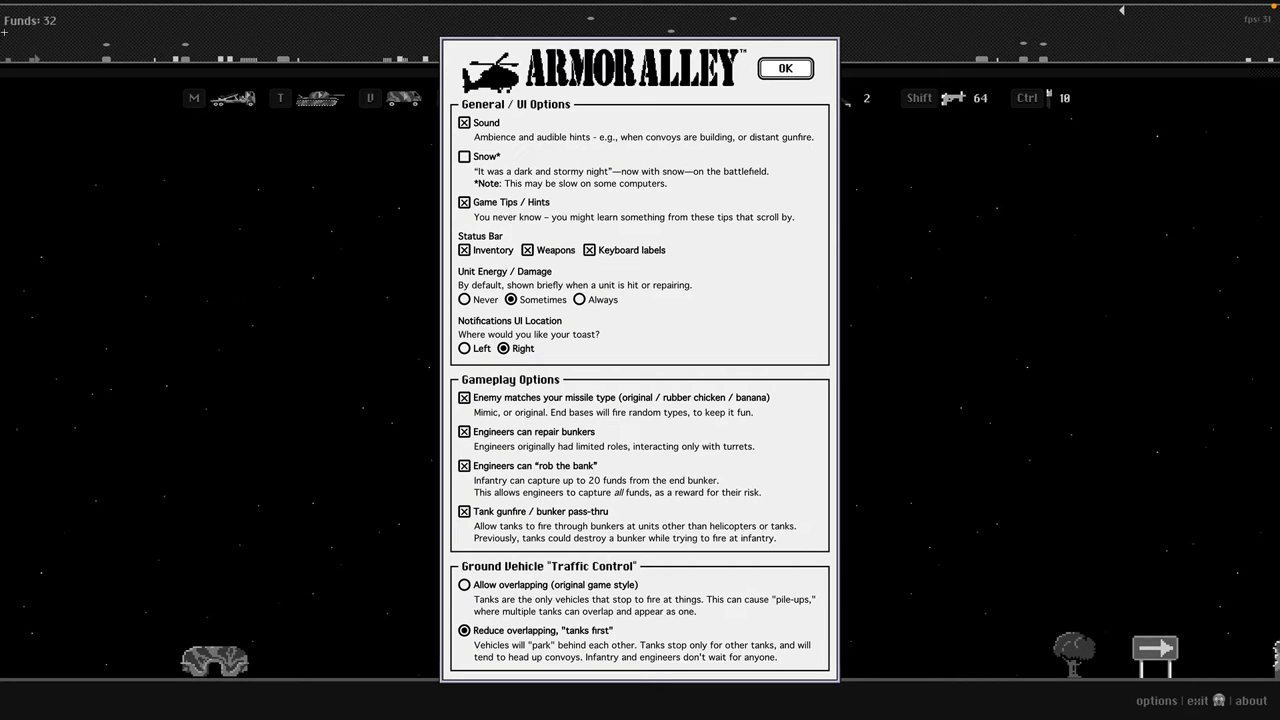
mouse_move(520, 334)
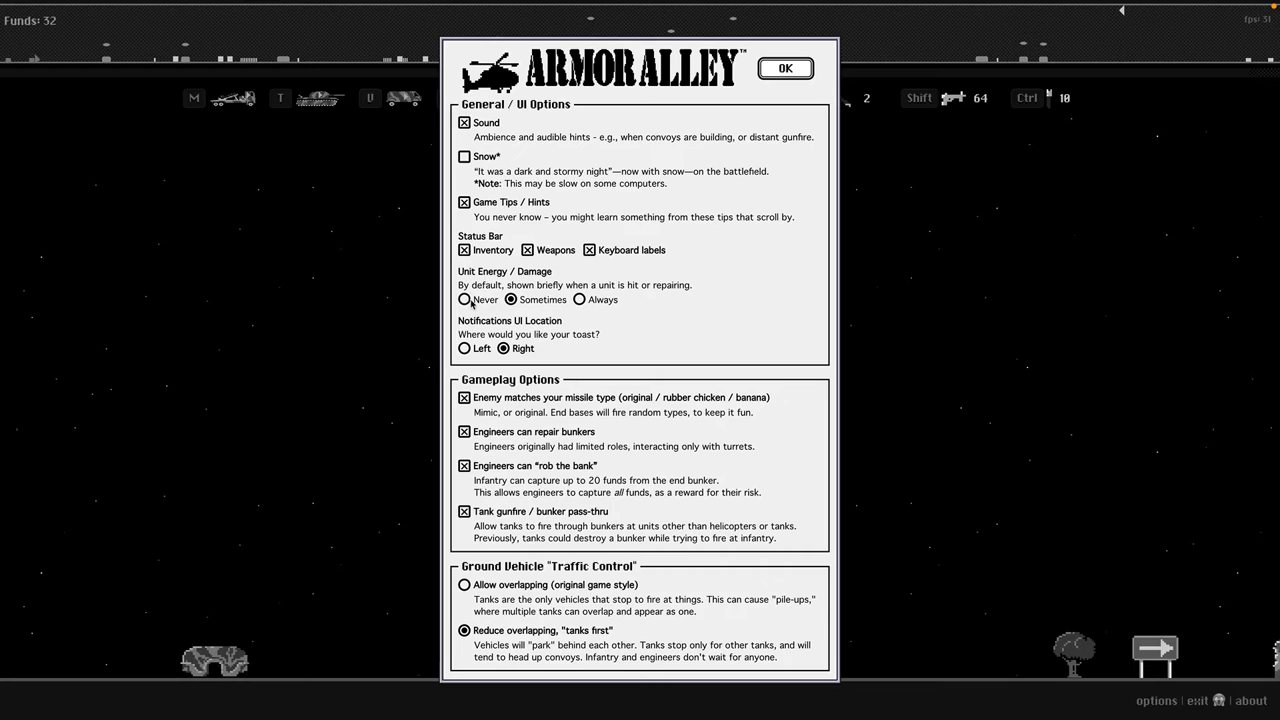
mouse_move(537, 334)
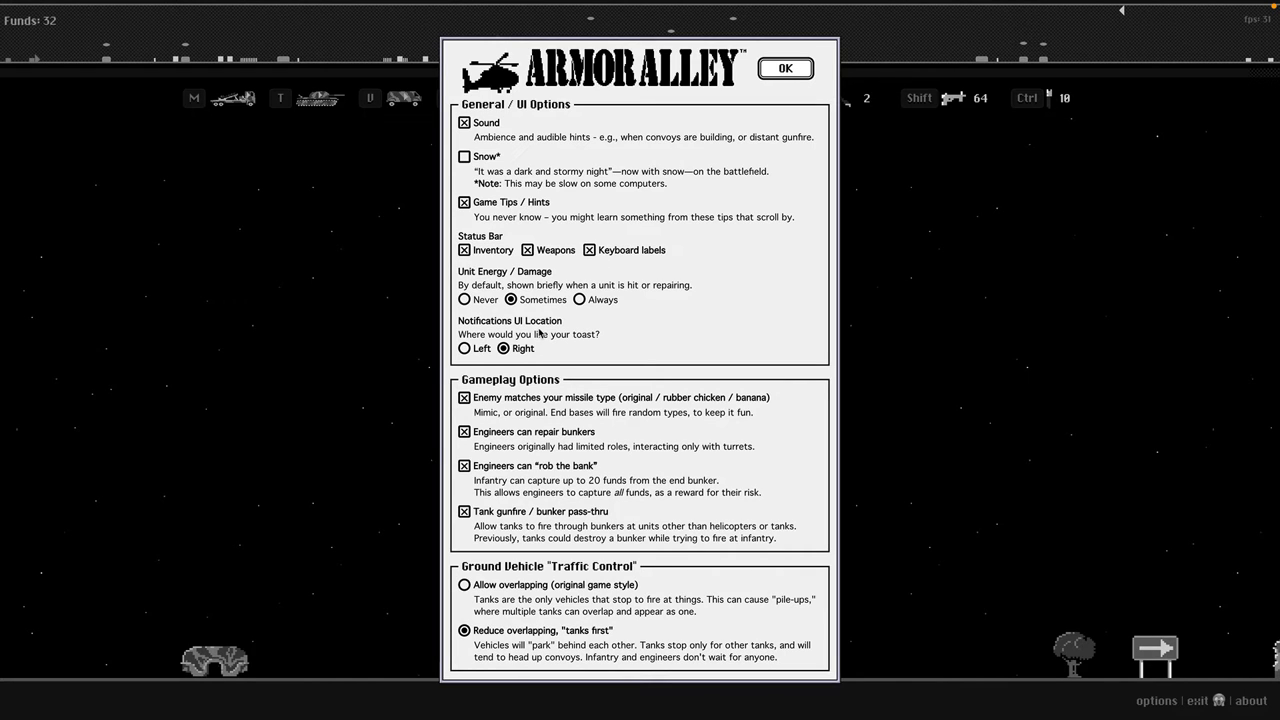
click(464, 156)
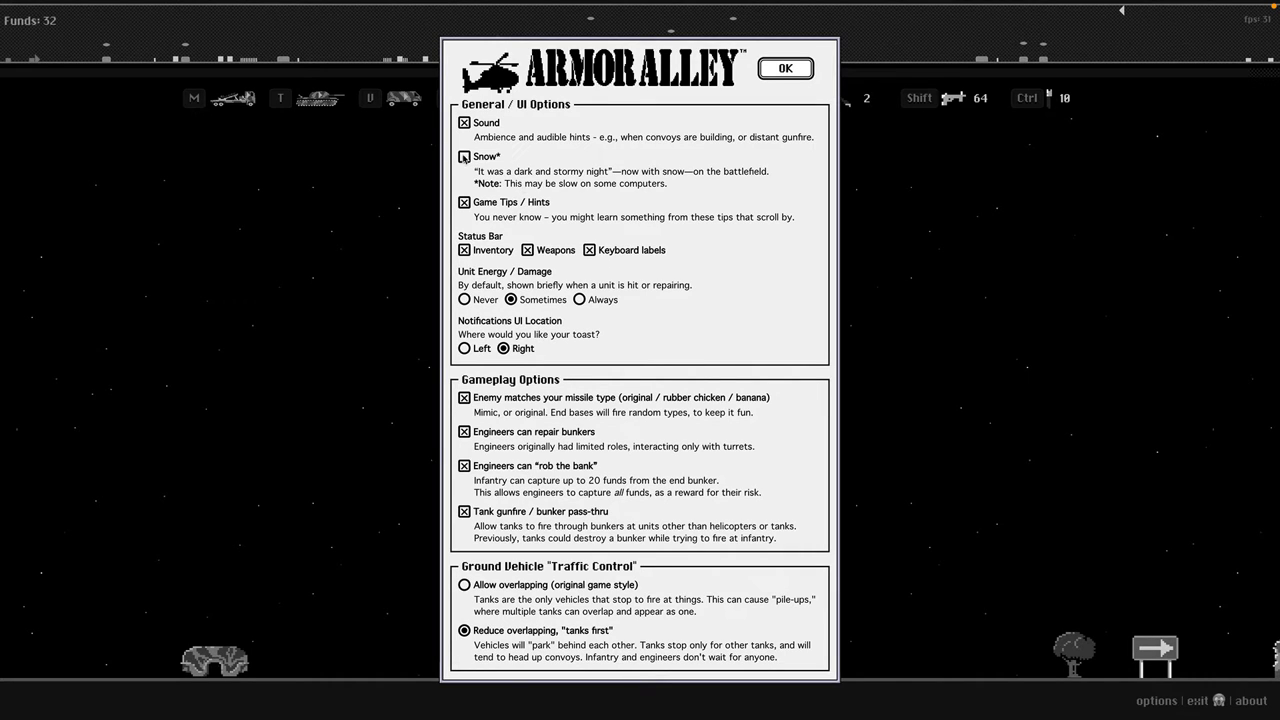
click(462, 156)
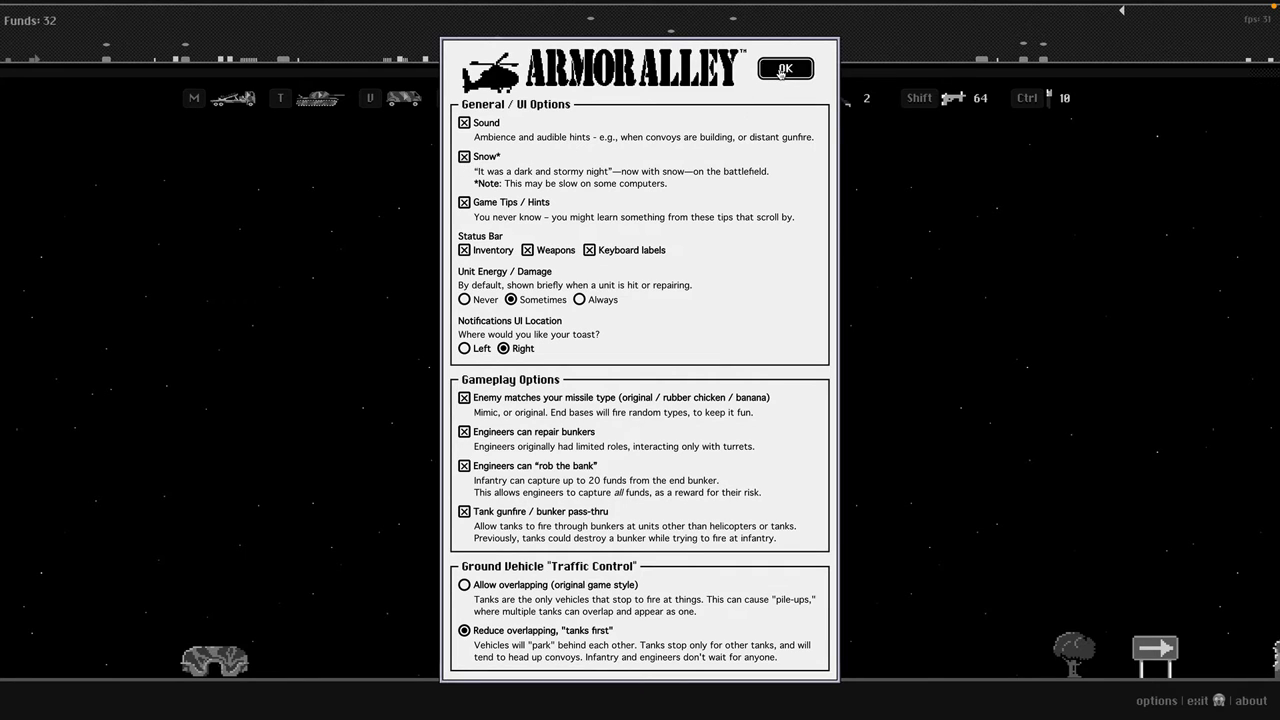
Click OK to close Options and resume the snowy battle.
click(787, 65)
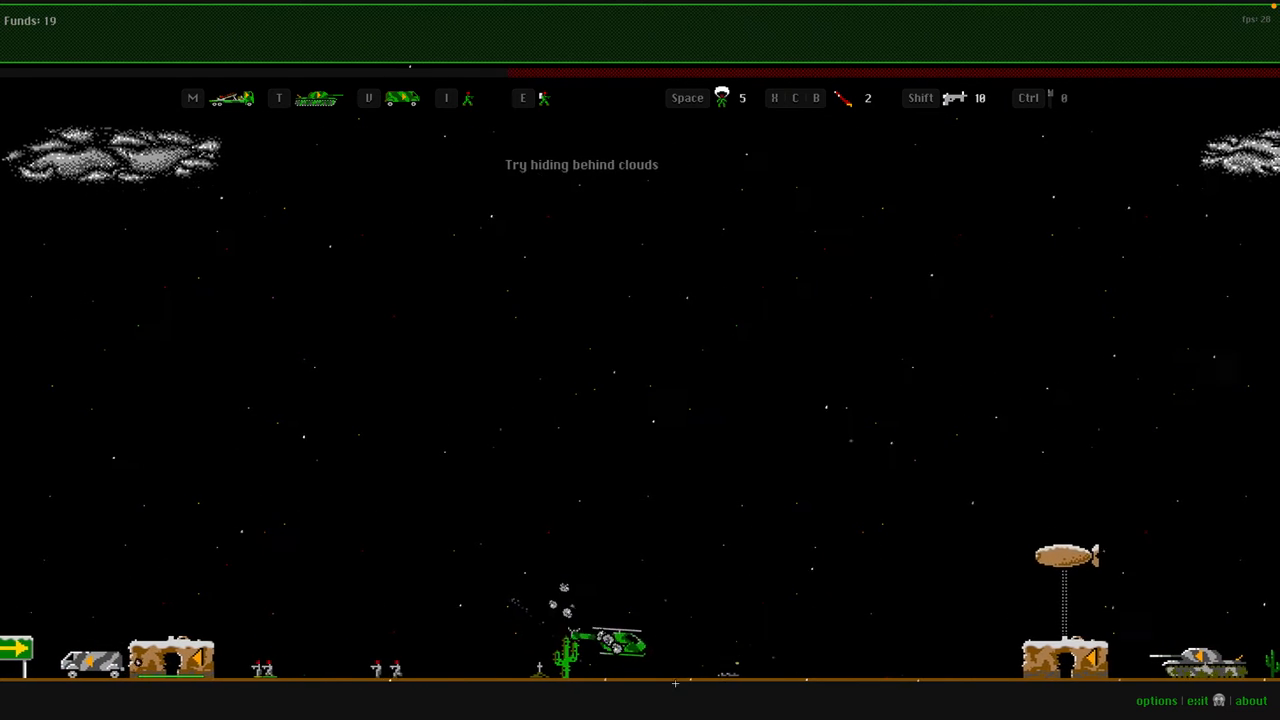
Reopen Options, turn Snow off, and return to the battle.
click(1154, 699)
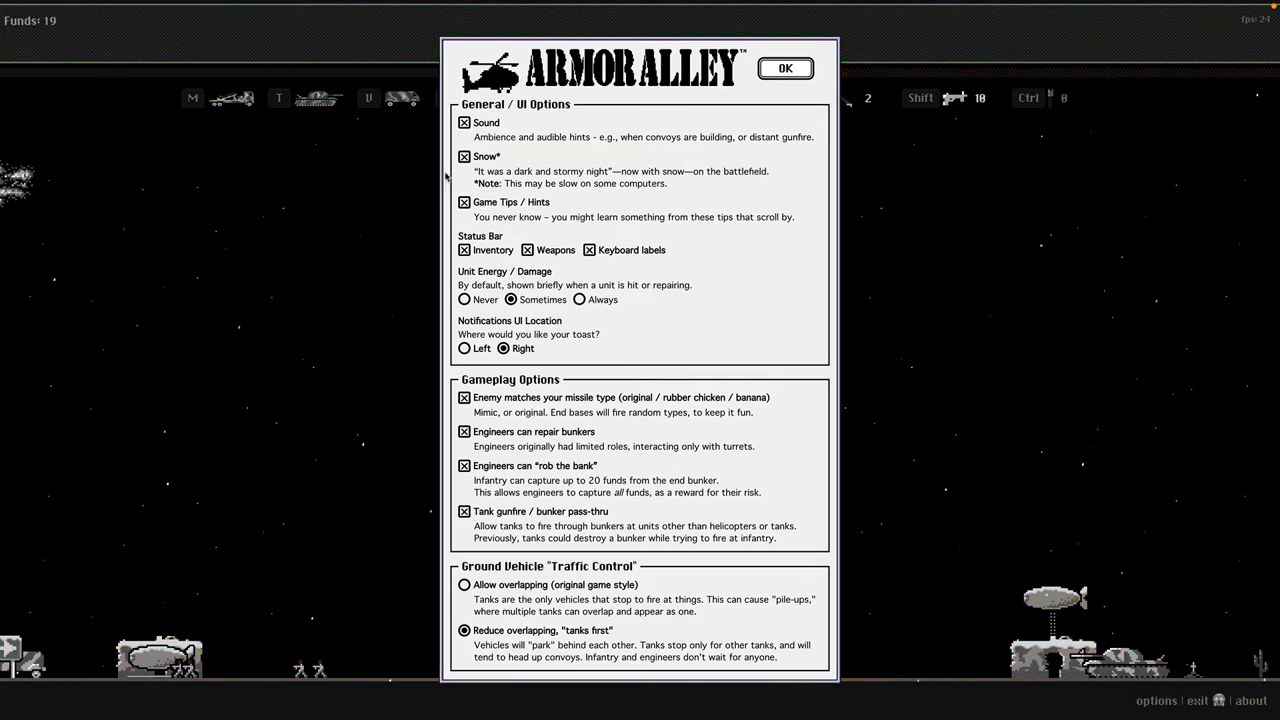
click(793, 68)
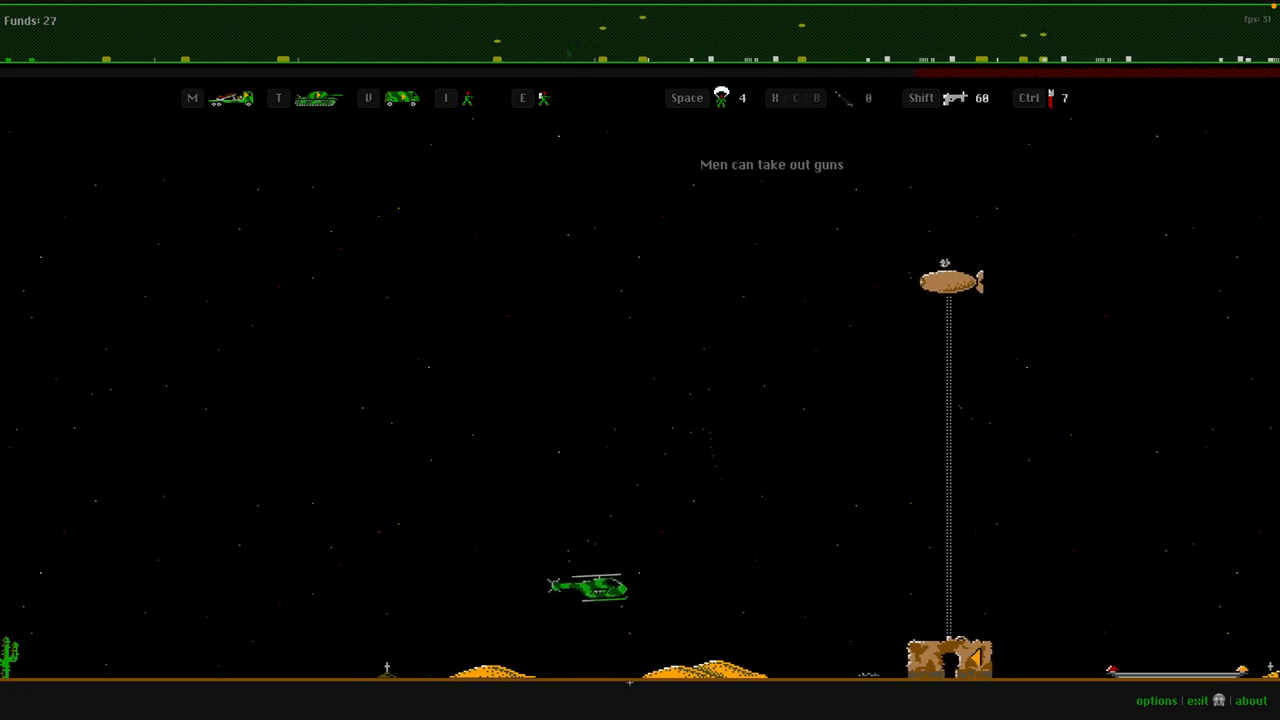
Open Options and set Unit Energy / Damage display to Always.
click(1148, 699)
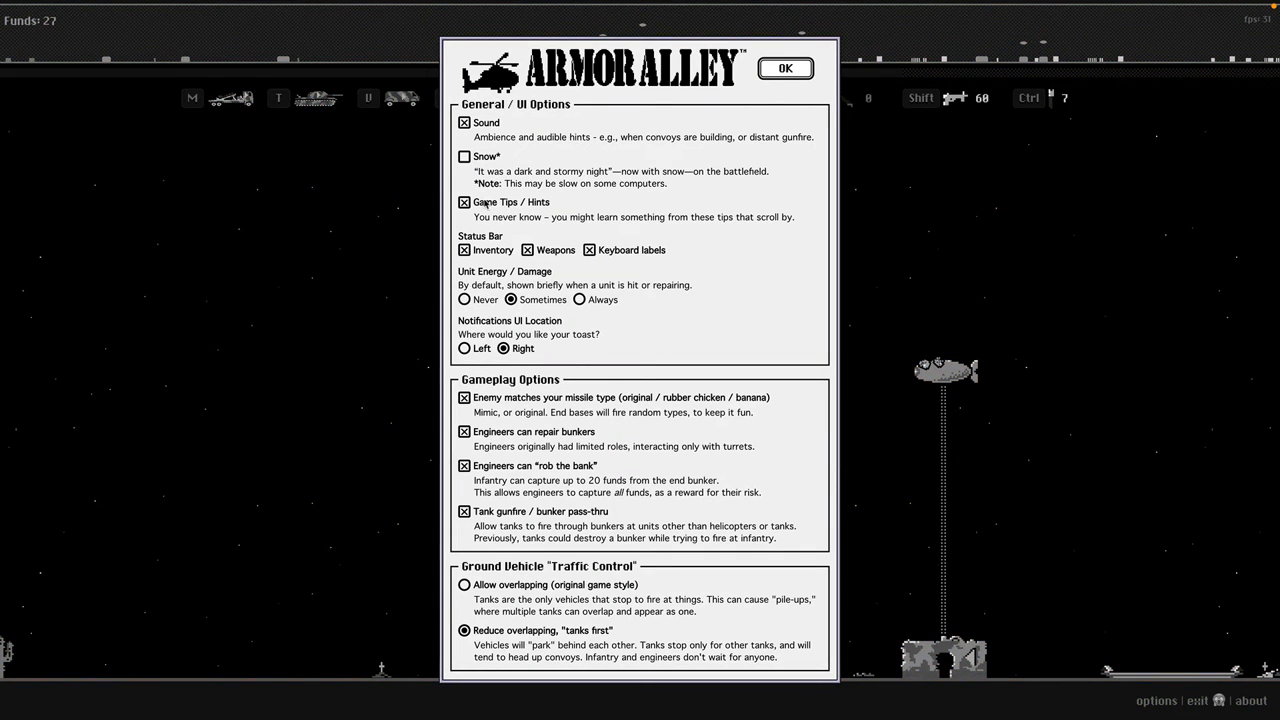
click(579, 299)
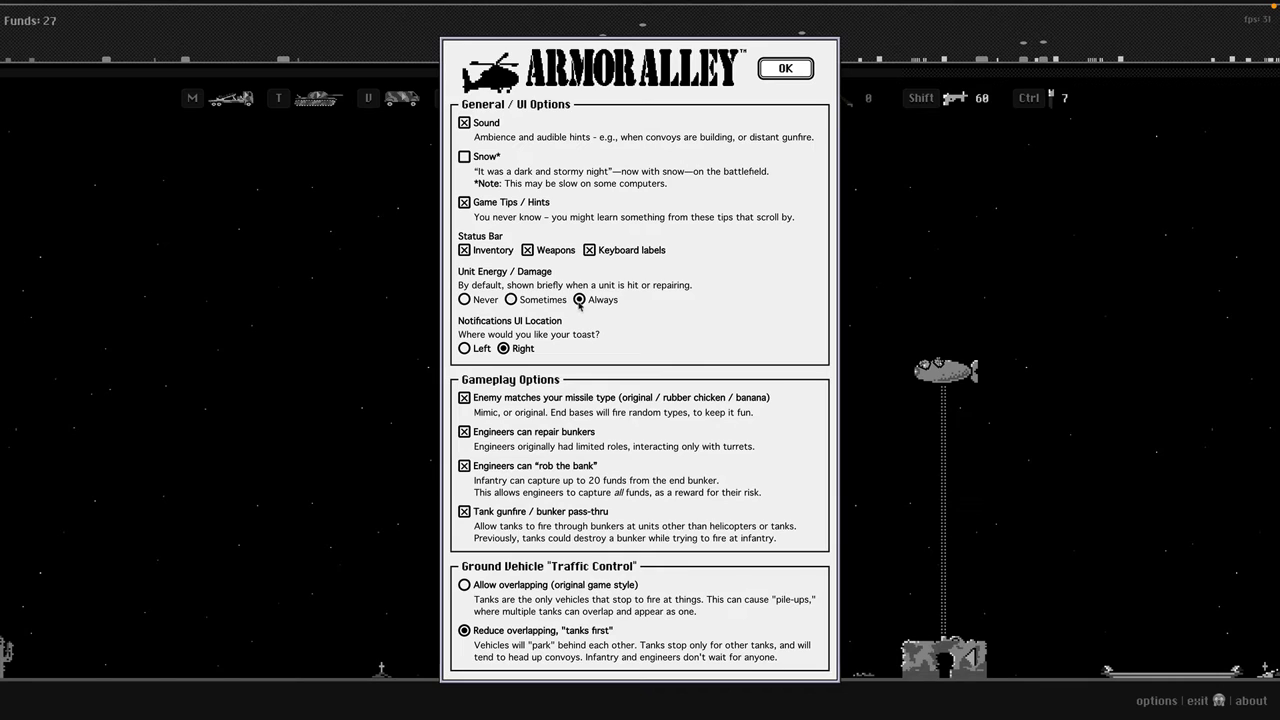
mouse_move(567, 307)
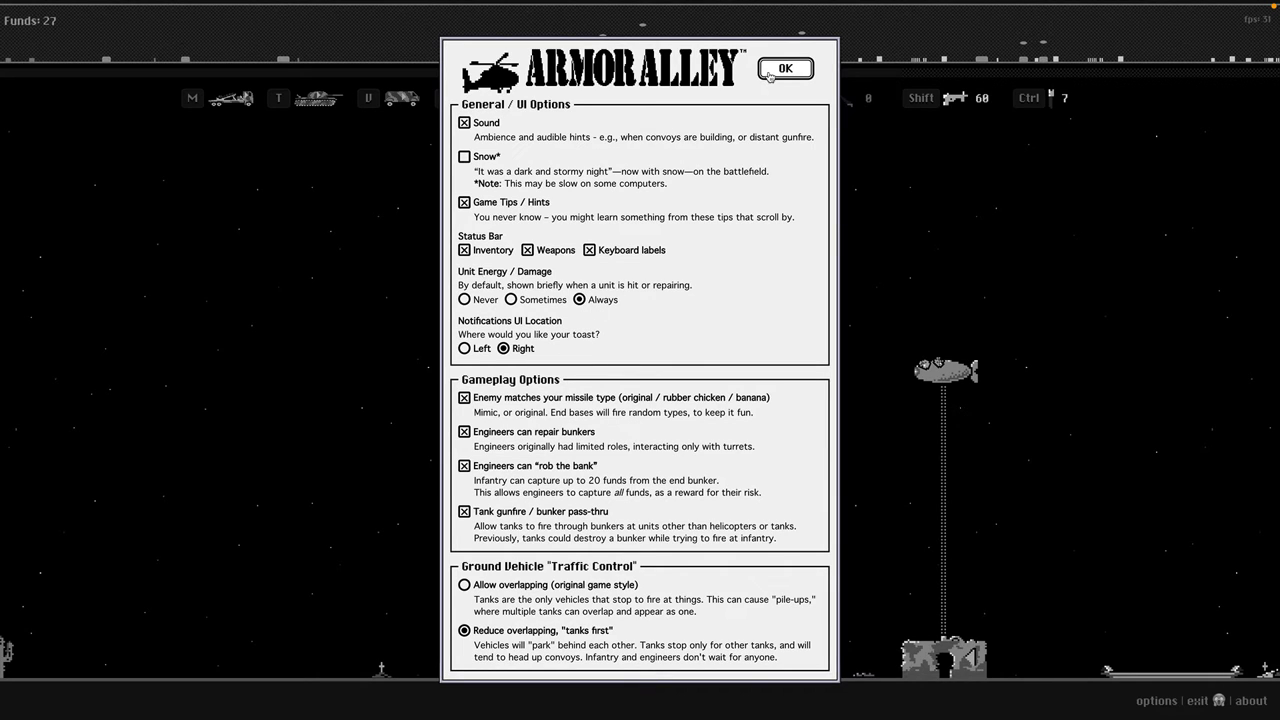
Close the Options panel with OK and keep flying alongside the advancing tanks.
click(792, 68)
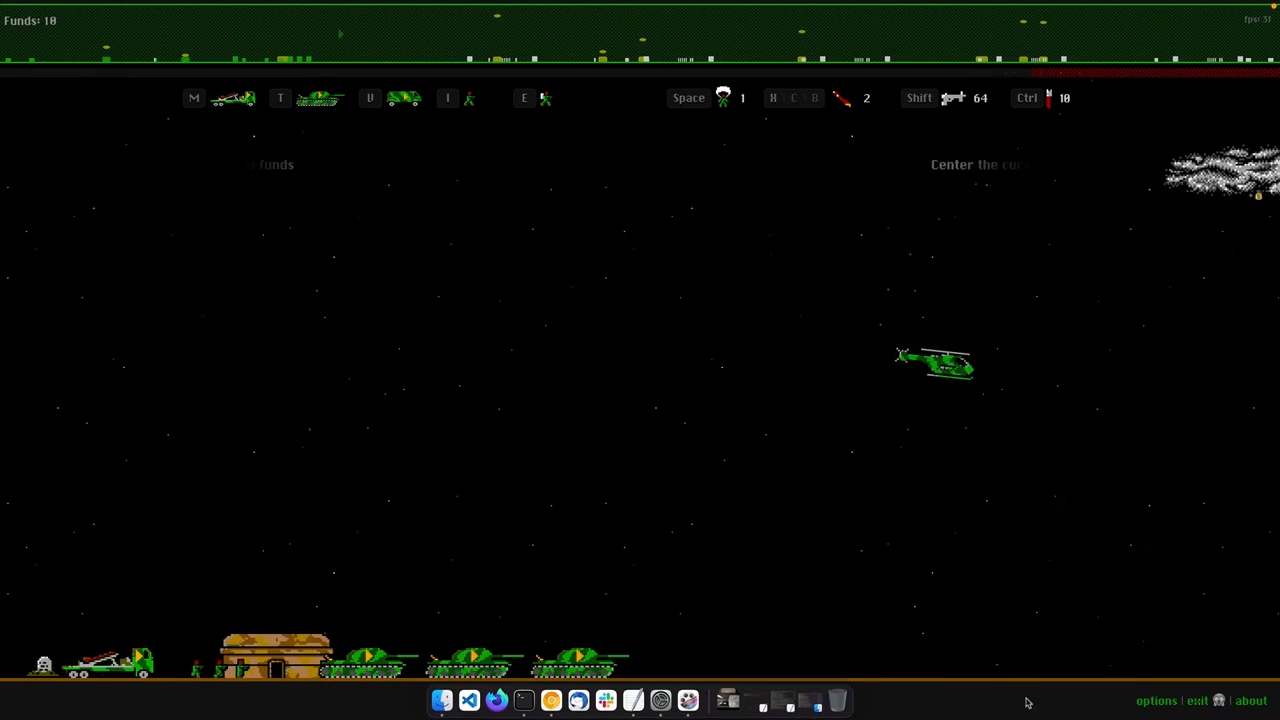
Open the Options panel from the bottom-right corner, pausing the battle.
click(1156, 700)
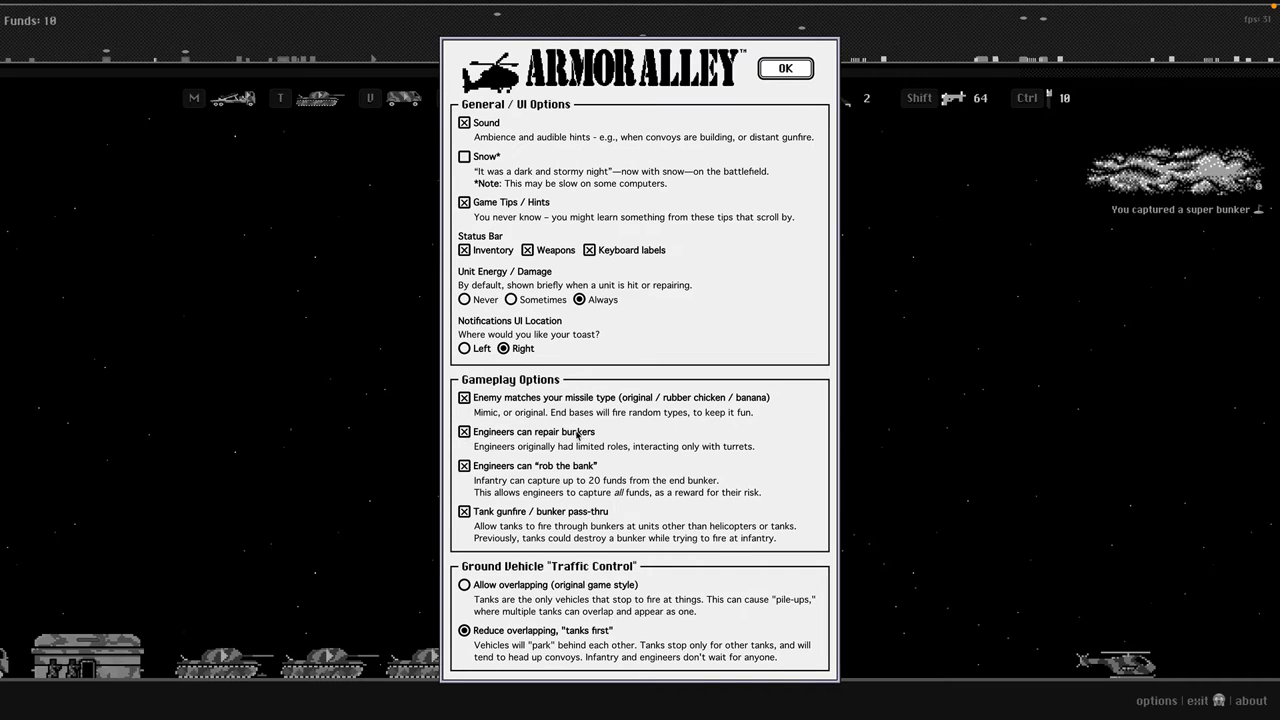
mouse_move(542, 466)
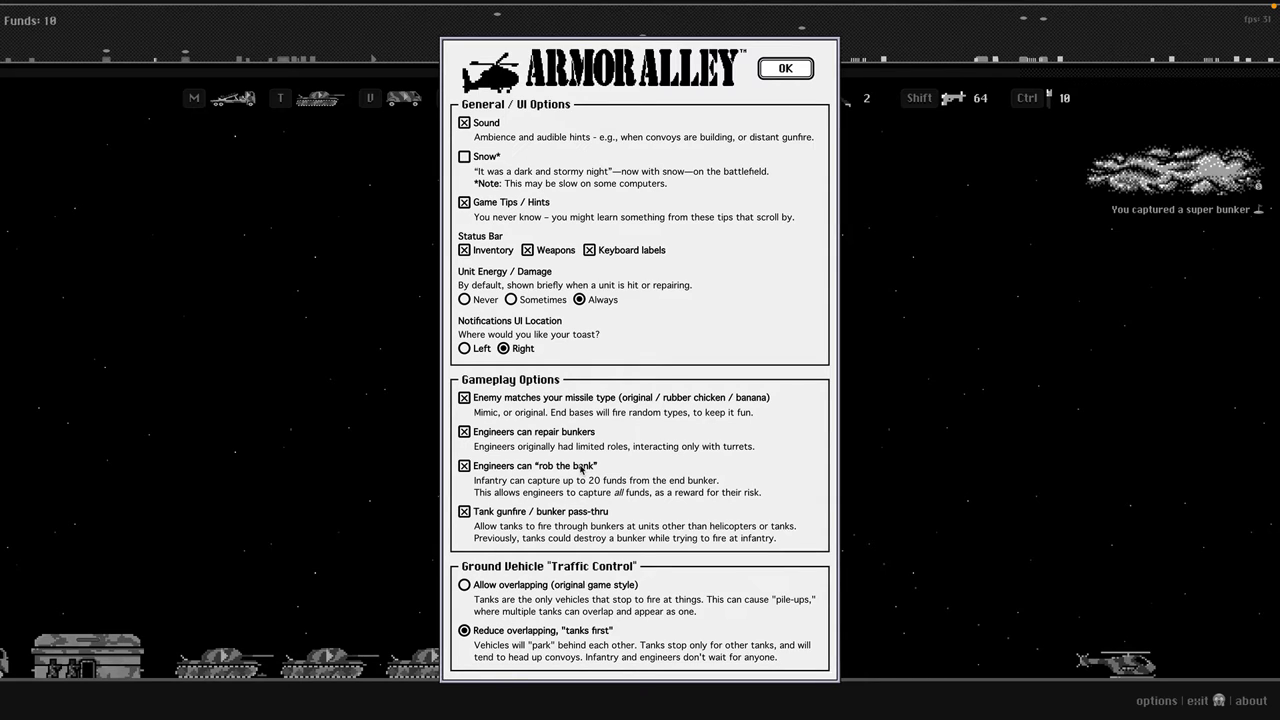
mouse_move(616, 473)
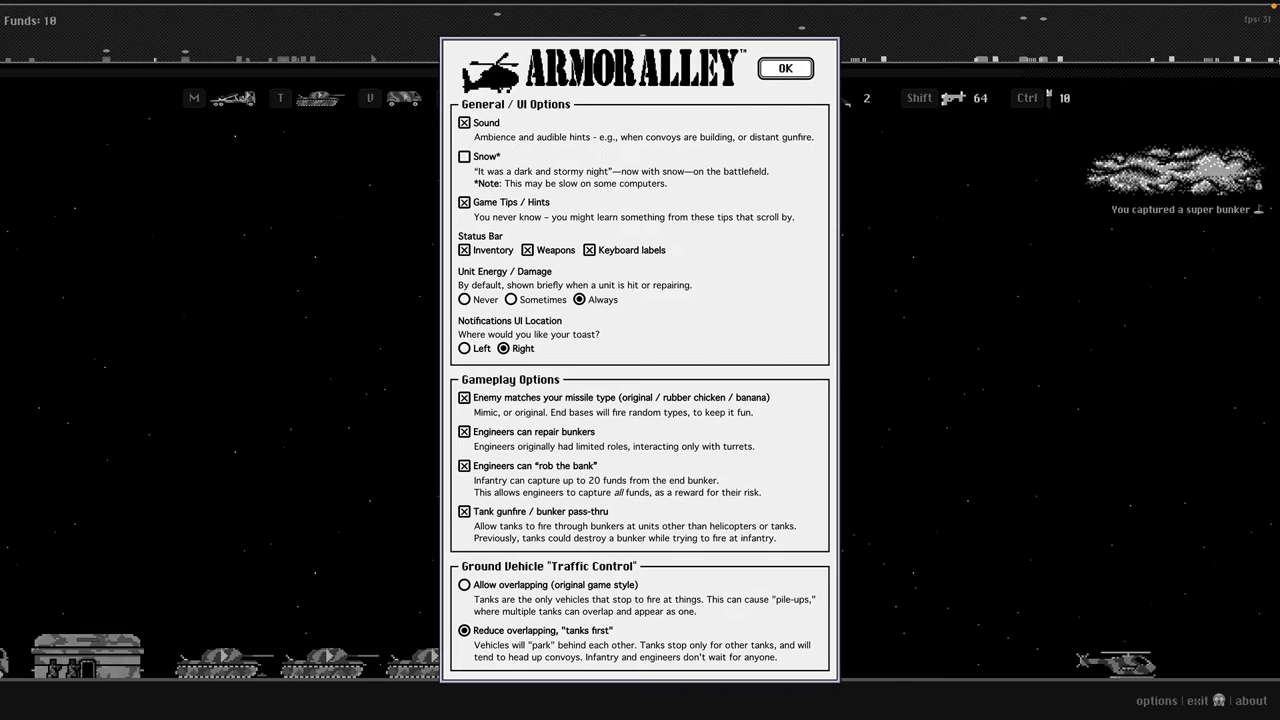
mouse_move(820, 137)
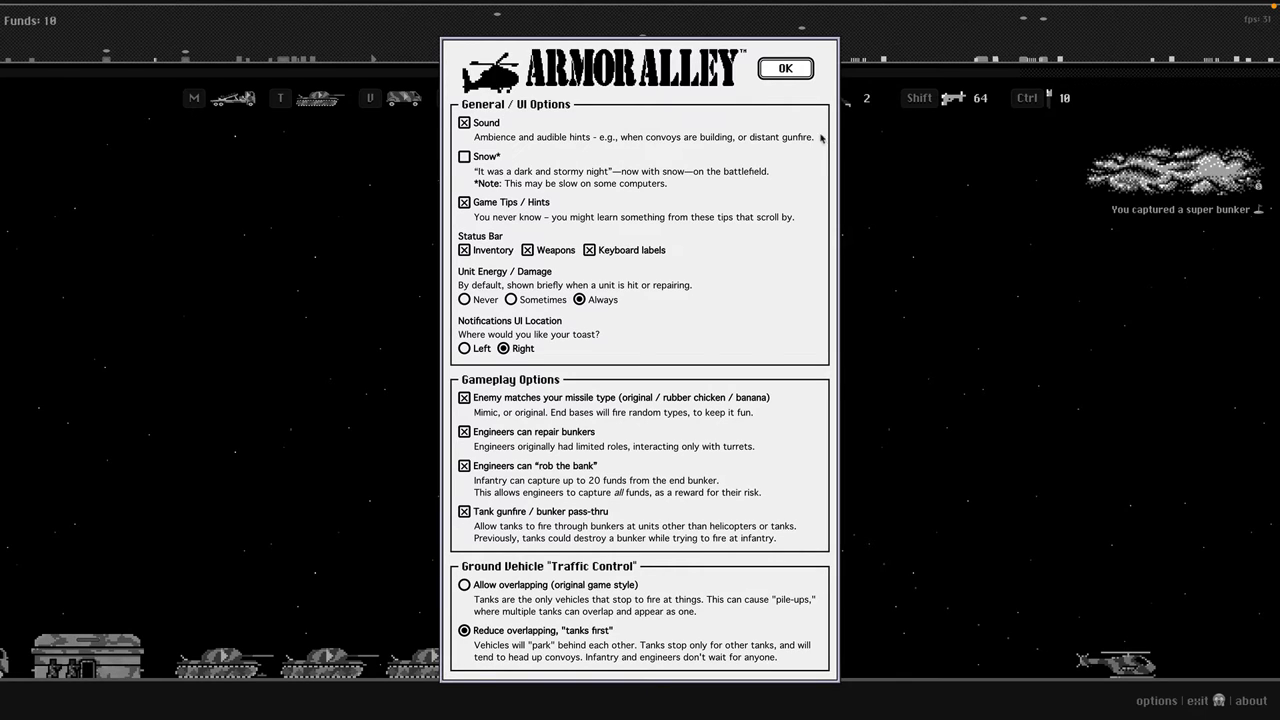
mouse_move(616, 452)
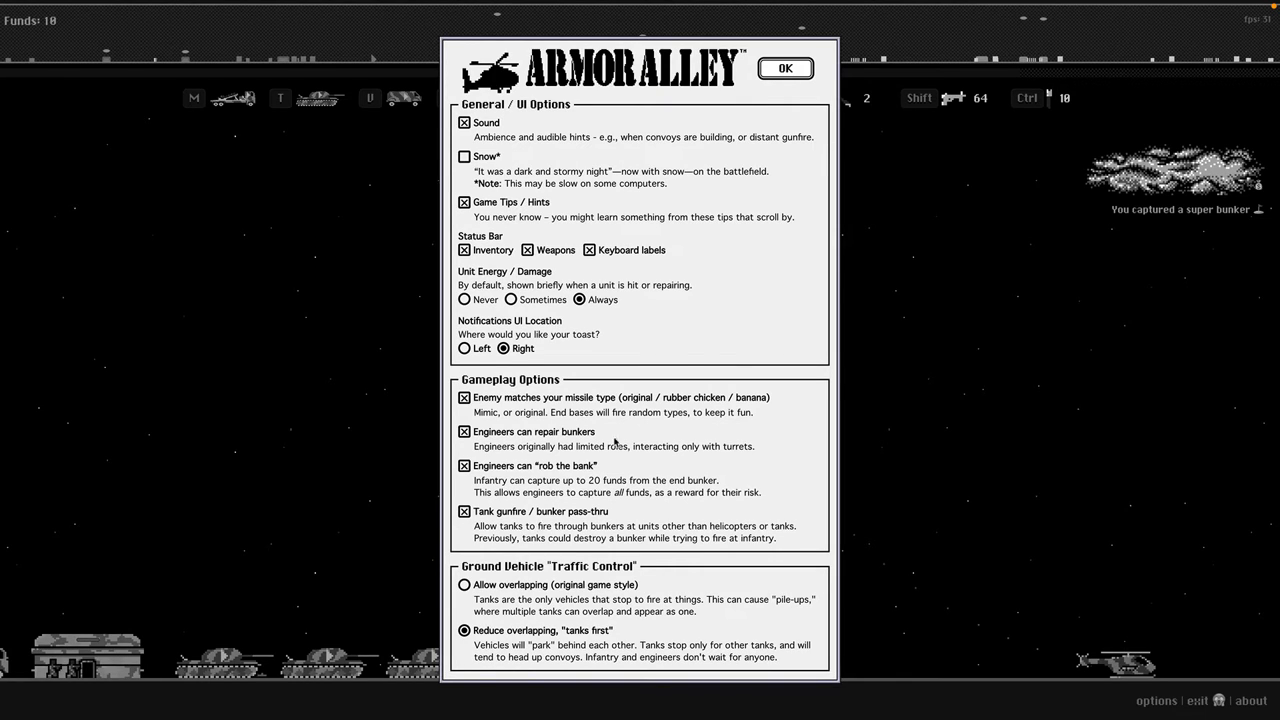
Close Options and continue flying the helicopter near the friendly bunker.
click(794, 68)
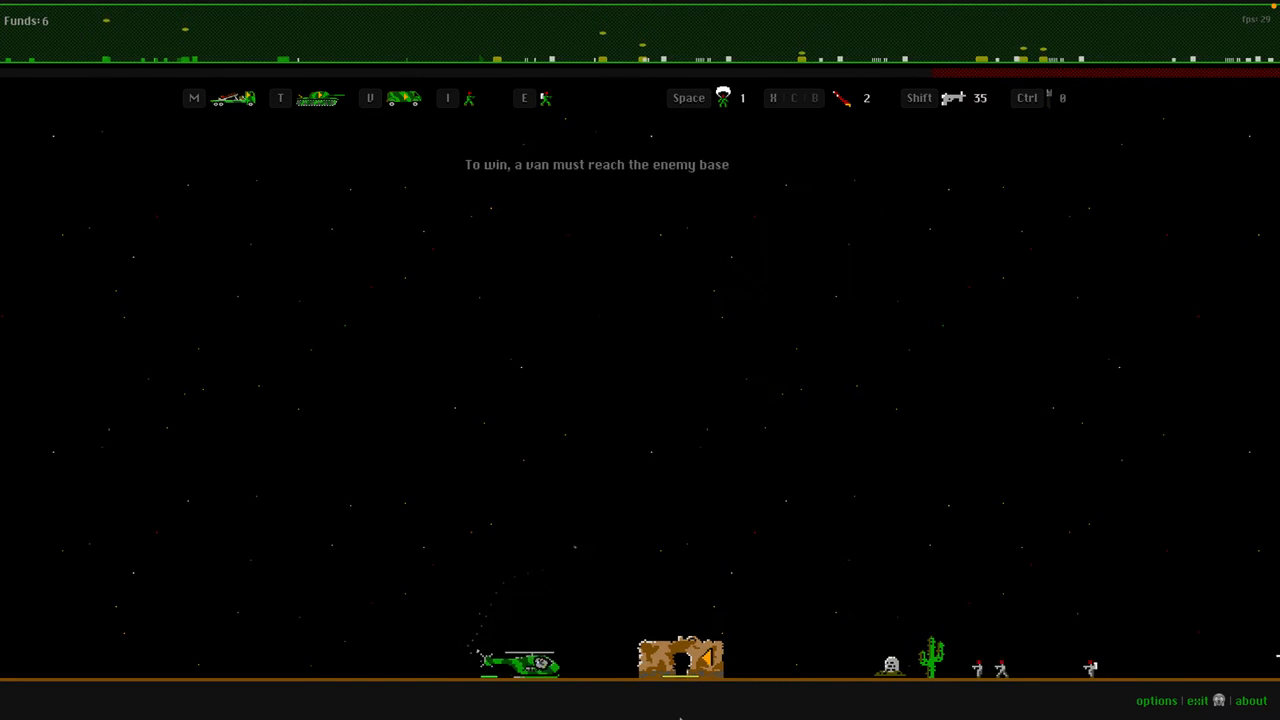
Uncheck 'Engineers can repair bunkers' in Options, resume play, then briefly reopen and close Options.
click(1156, 699)
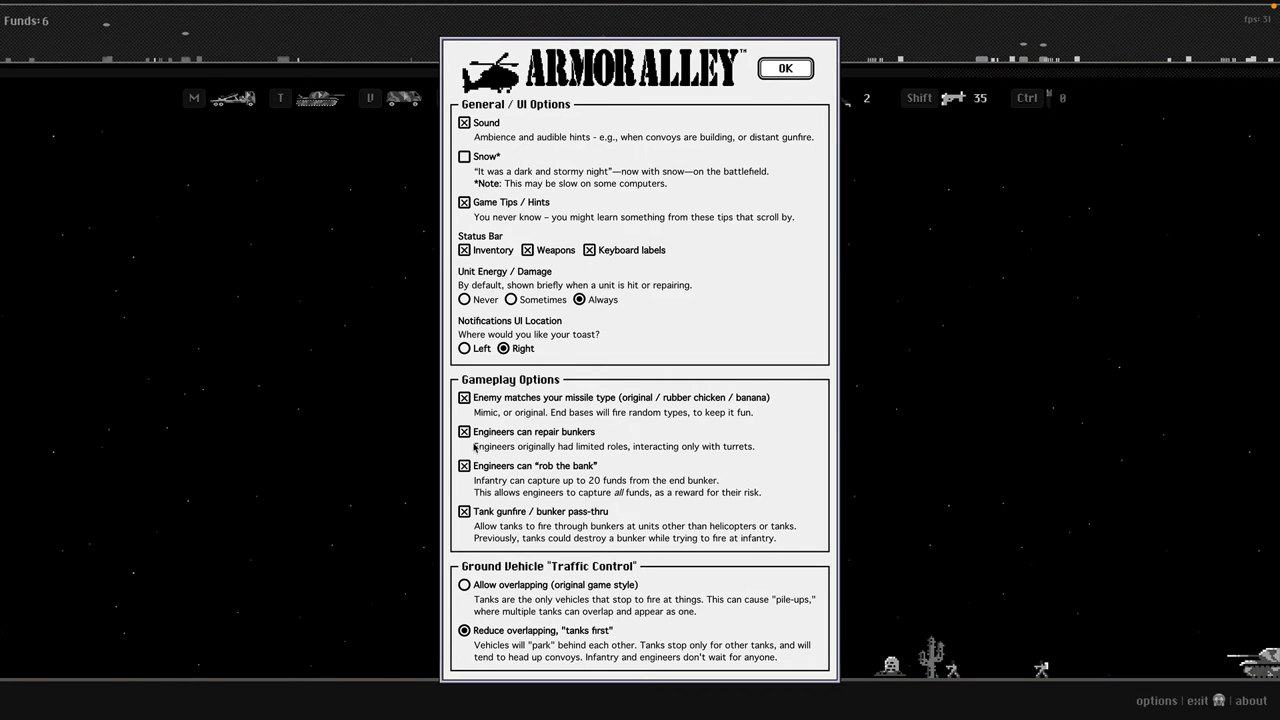
mouse_move(582, 458)
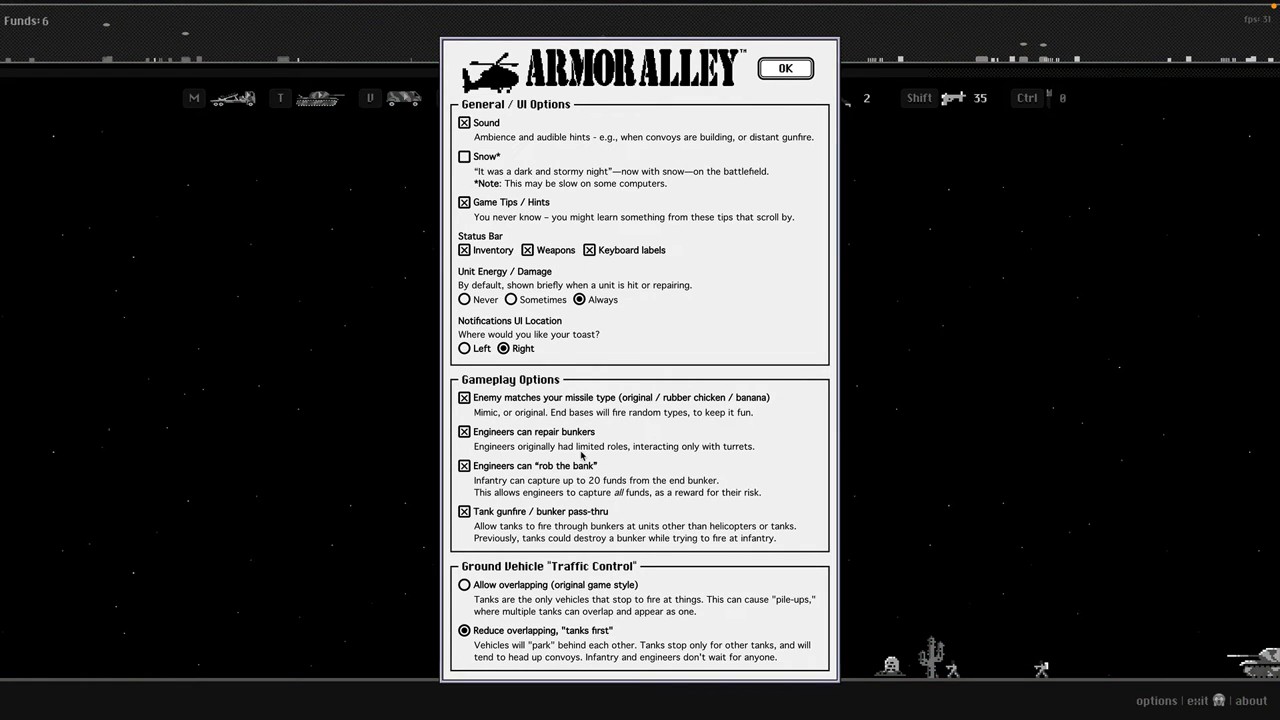
mouse_move(676, 453)
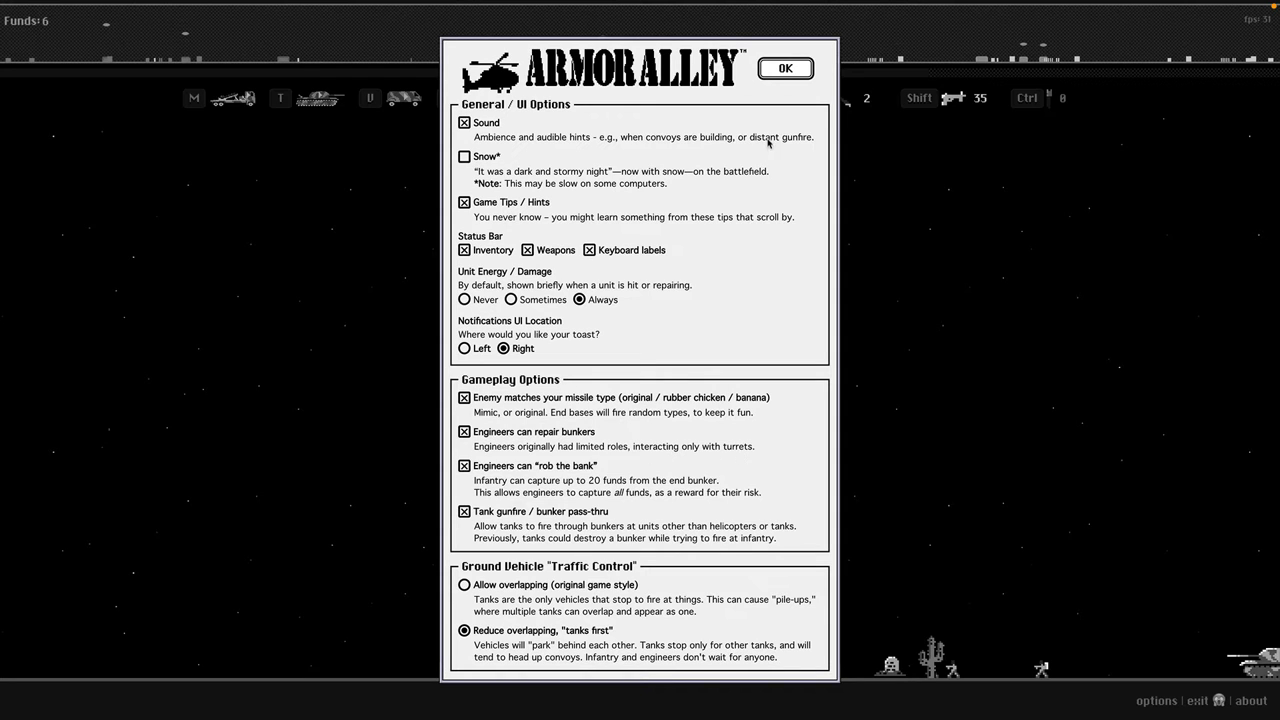
click(793, 68)
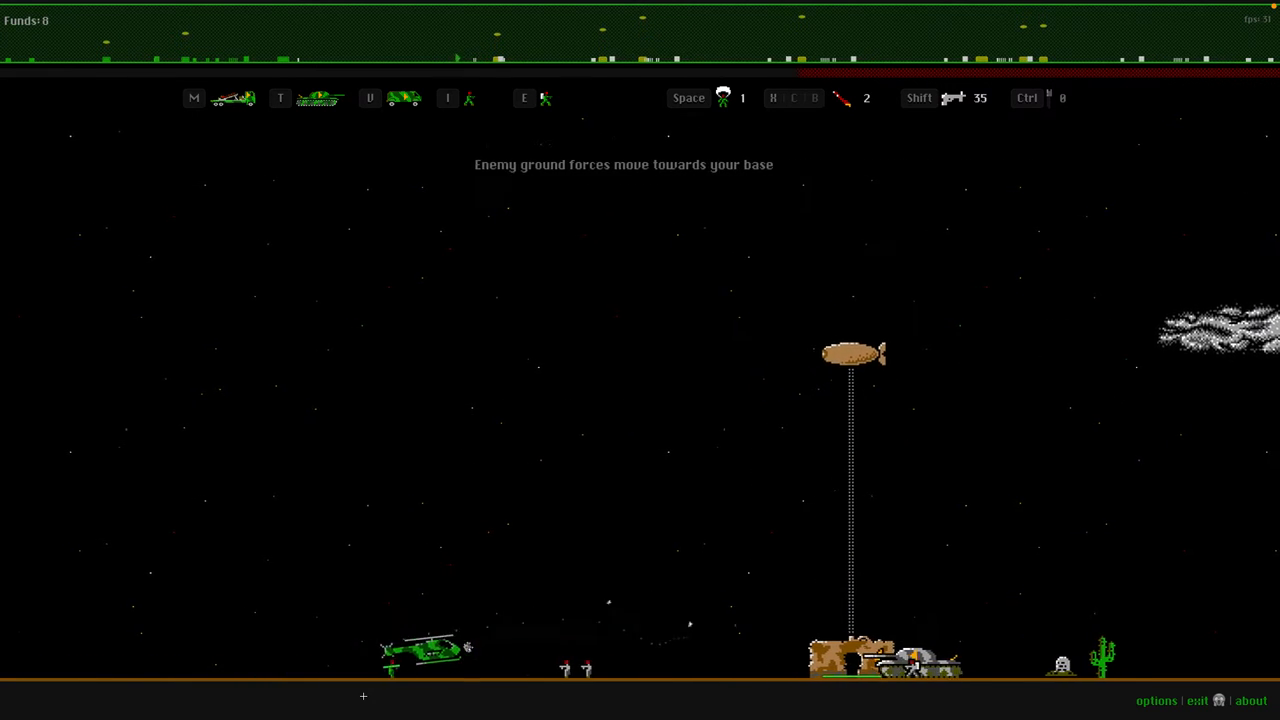
click(1156, 700)
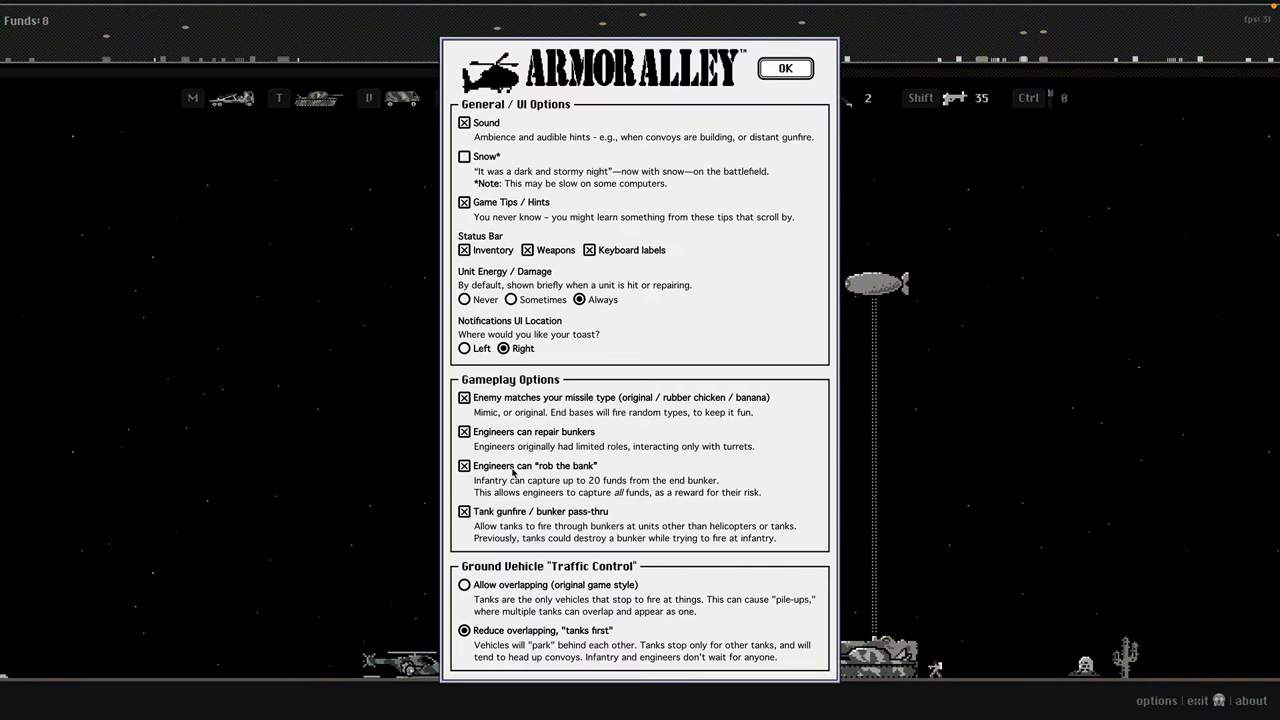
click(461, 432)
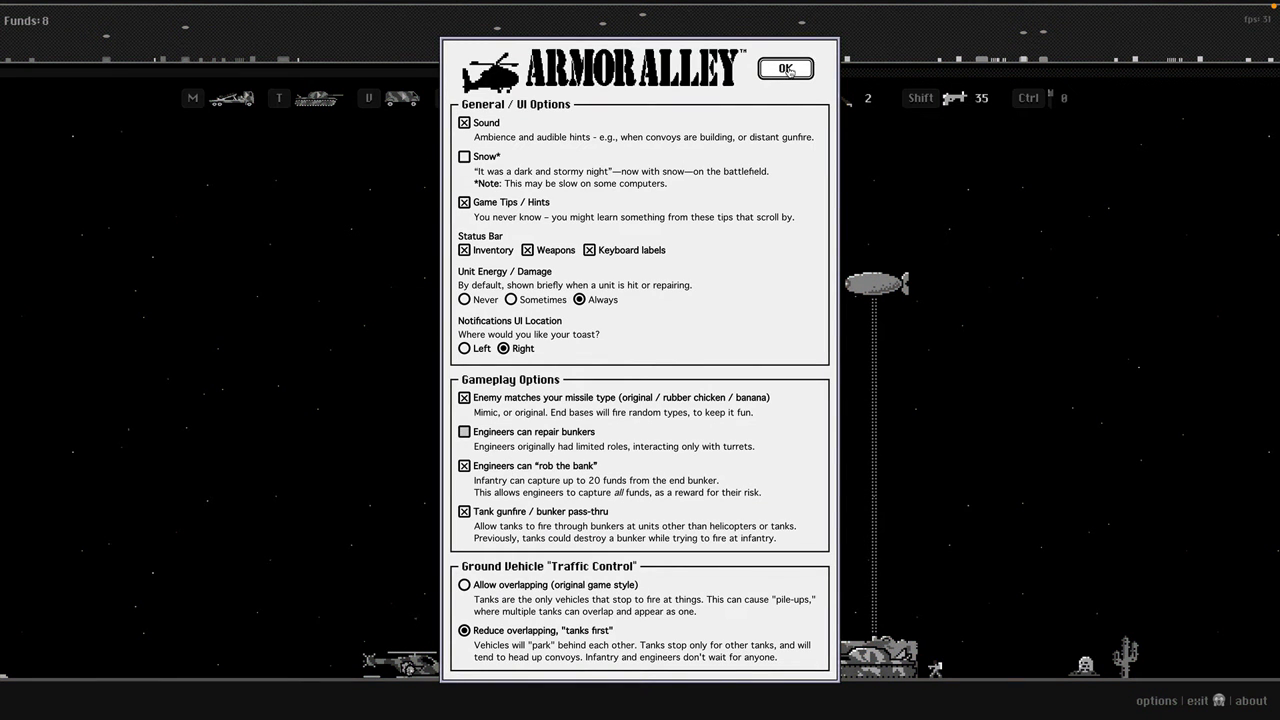
click(793, 66)
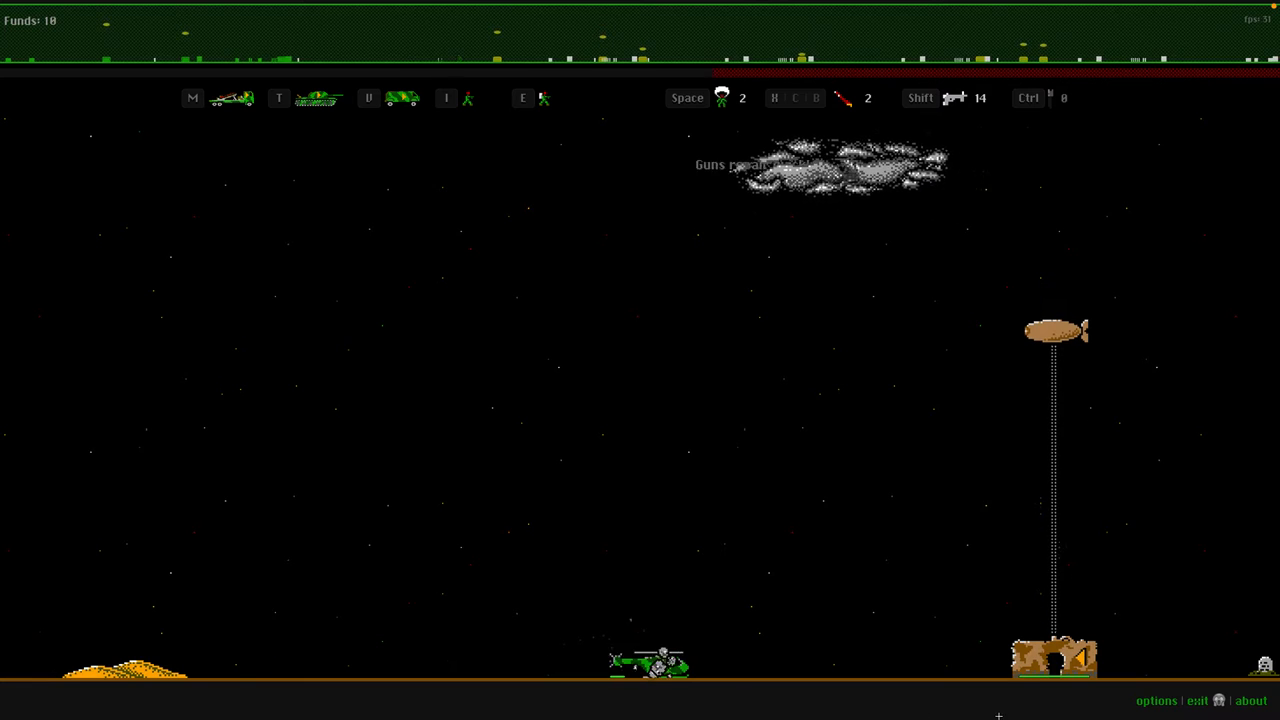
click(1155, 700)
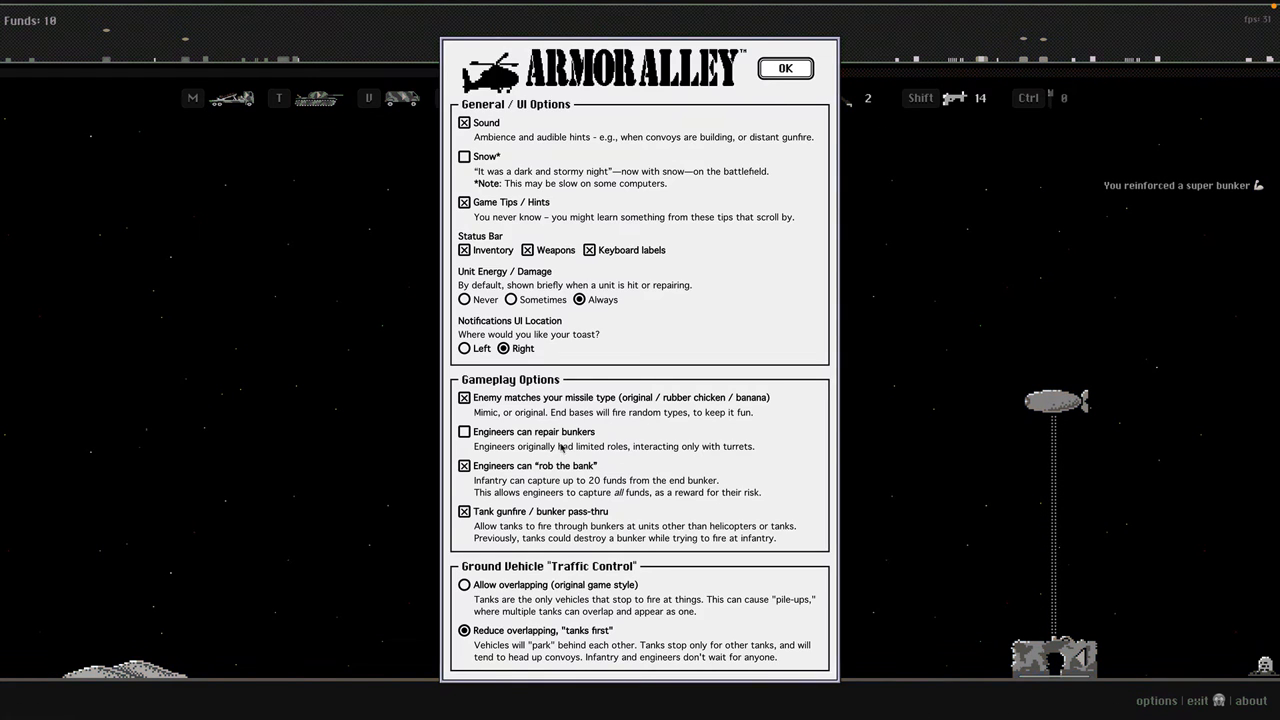
click(792, 68)
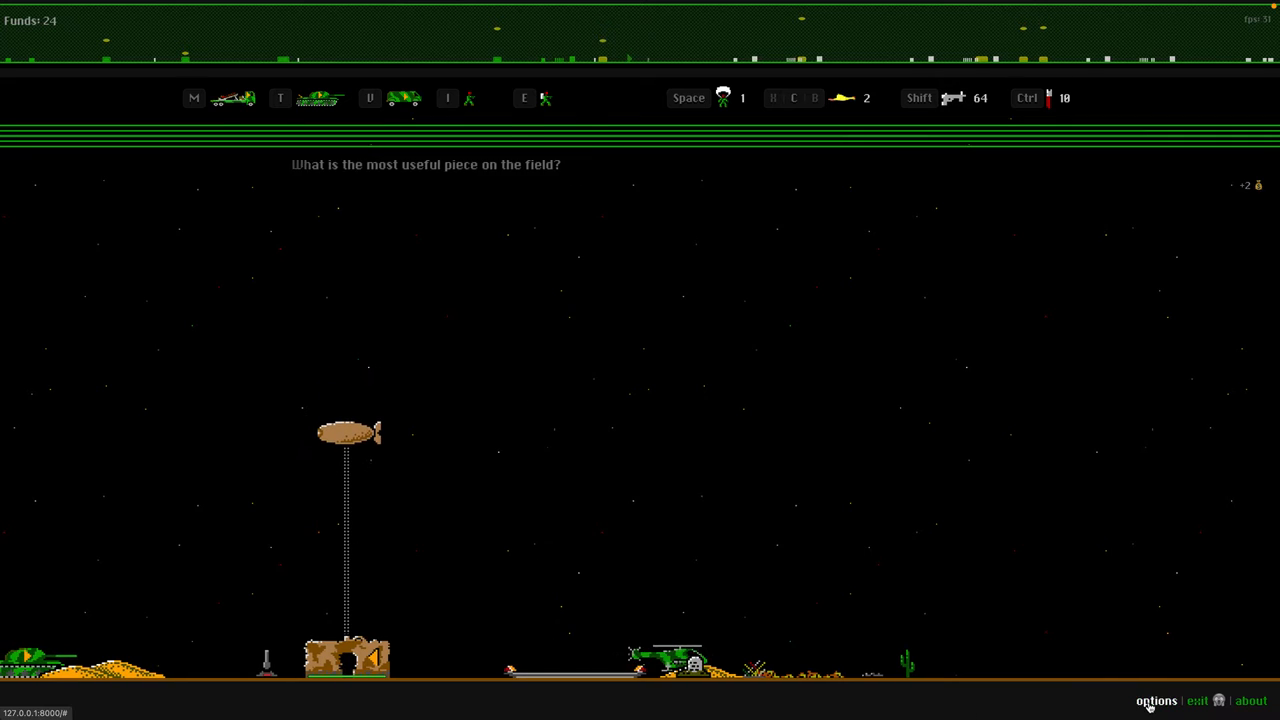
Set Unit Energy to Sometimes, hide status bar Inventory and Keyboard labels, and click OK.
click(1160, 701)
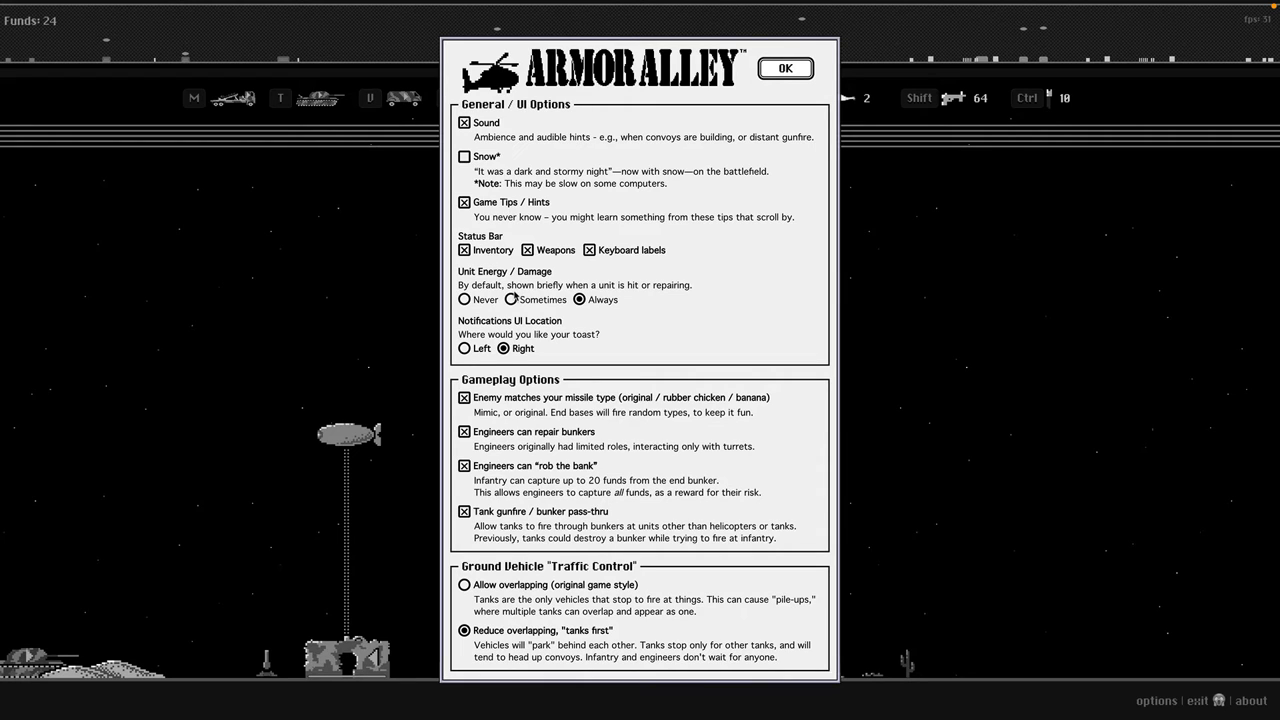
click(509, 299)
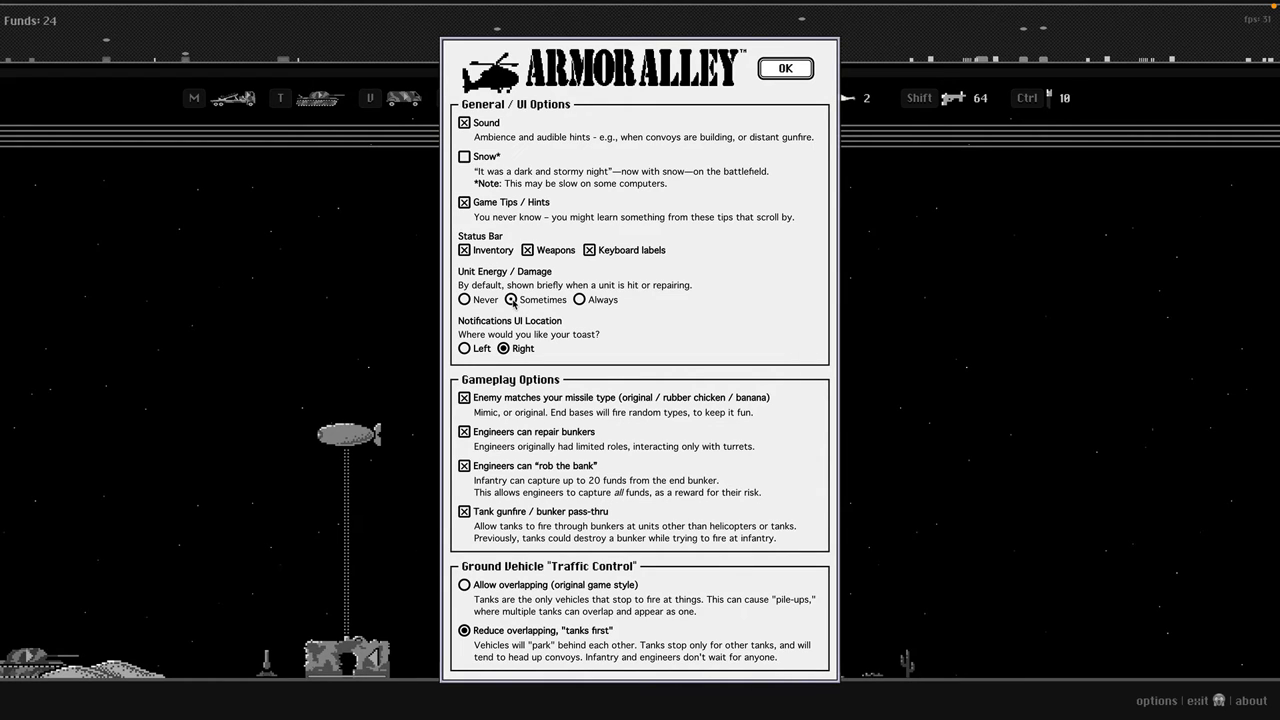
click(463, 250)
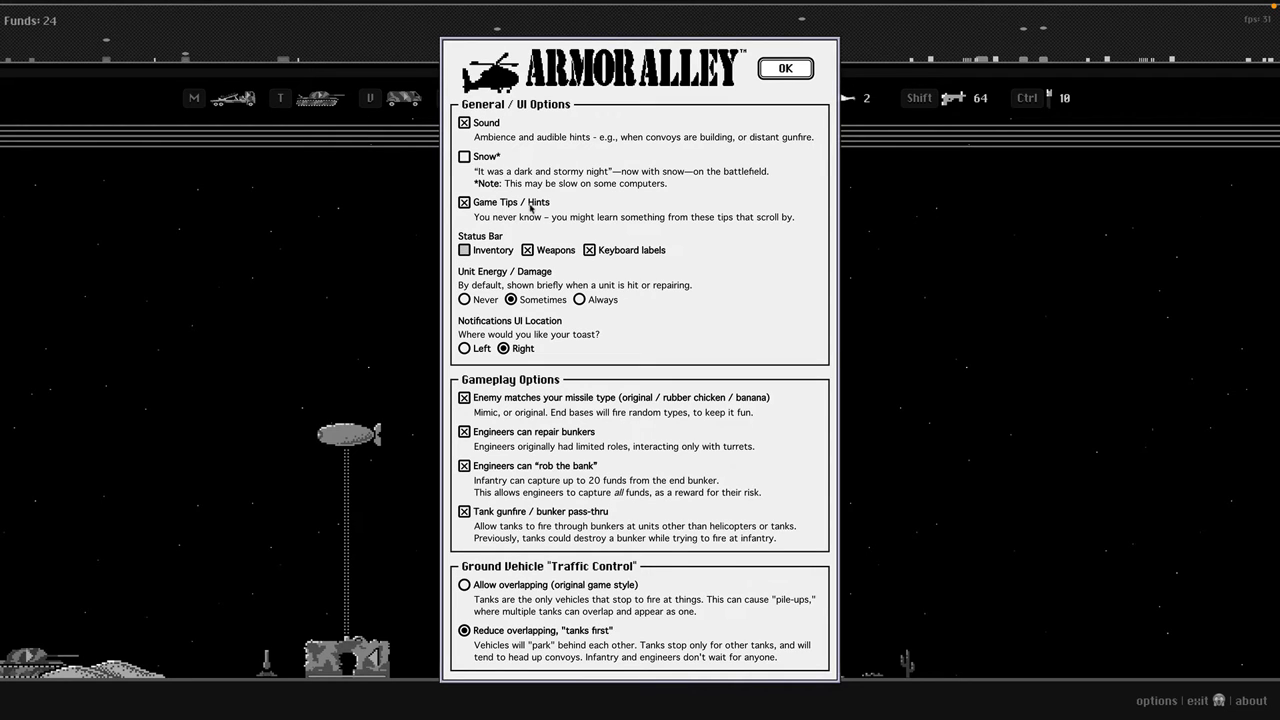
click(592, 250)
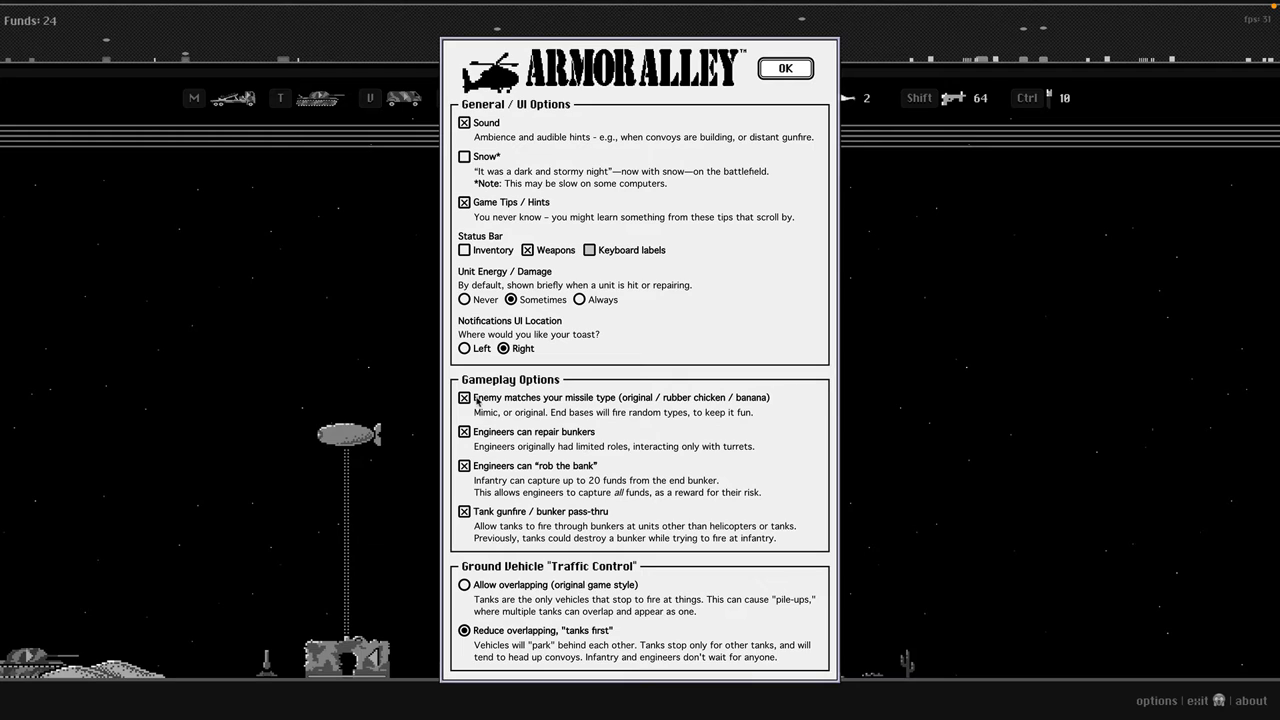
mouse_move(550, 401)
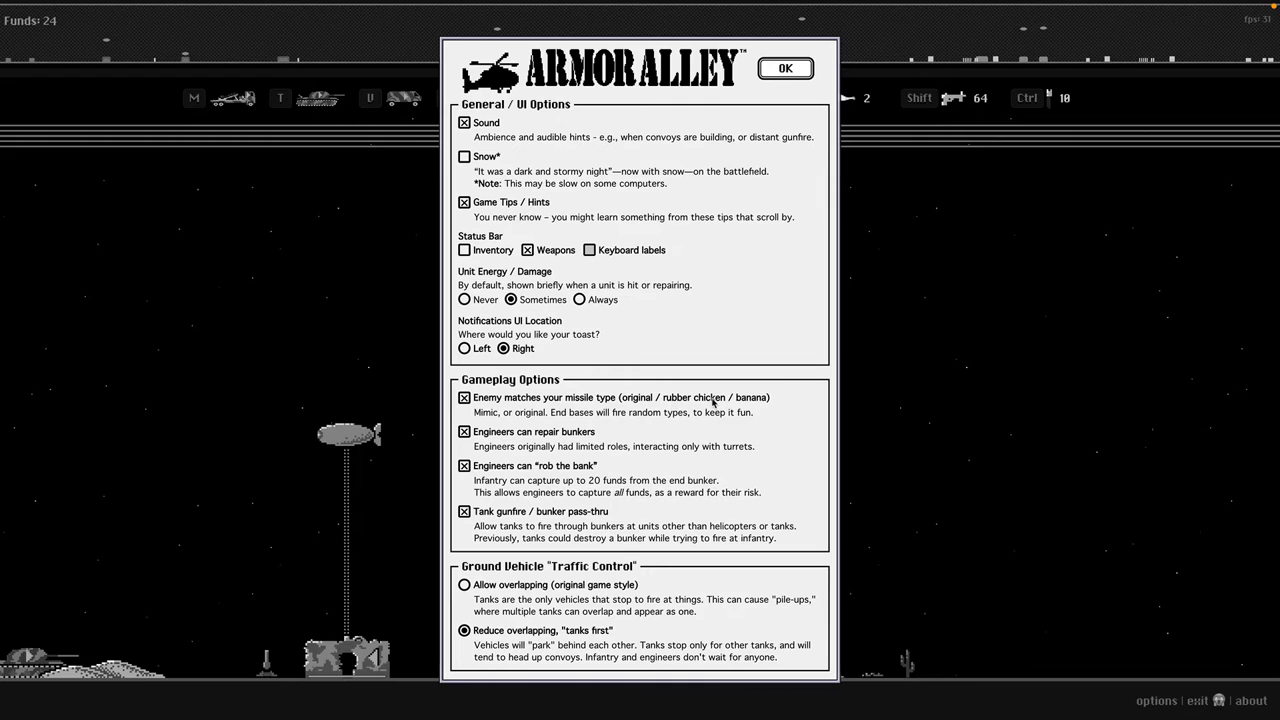
mouse_move(715, 400)
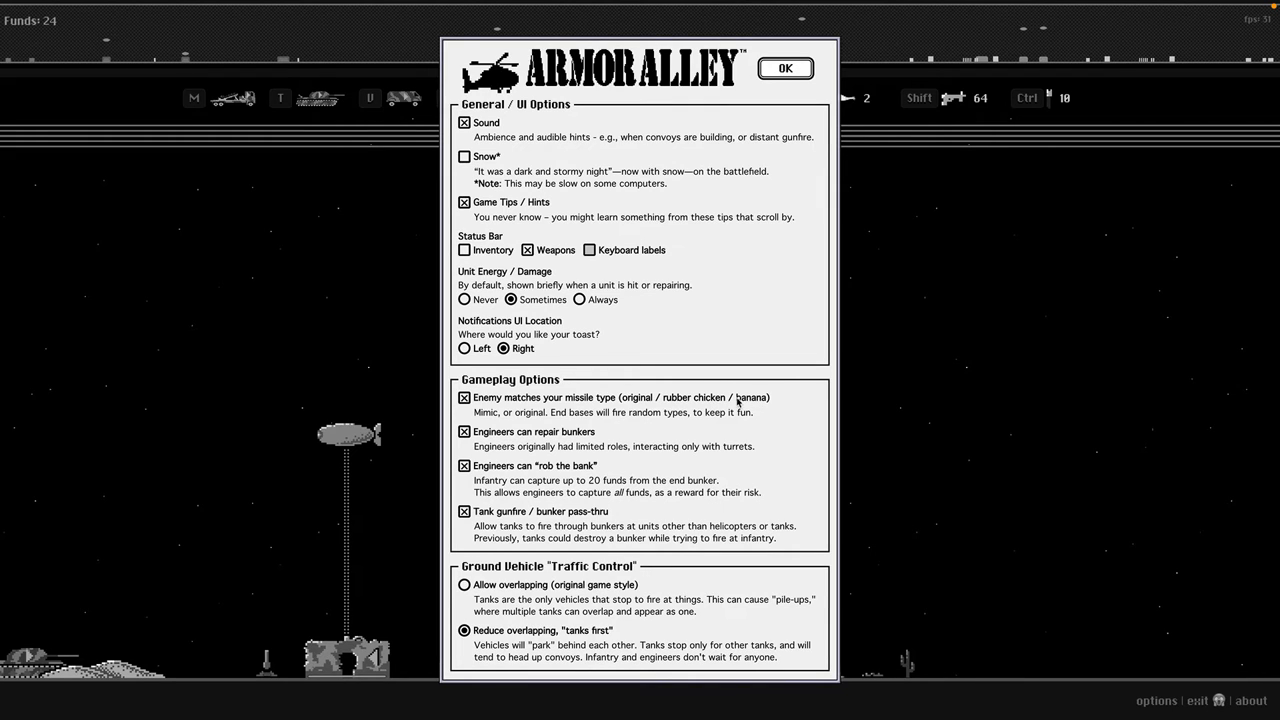
mouse_move(765, 407)
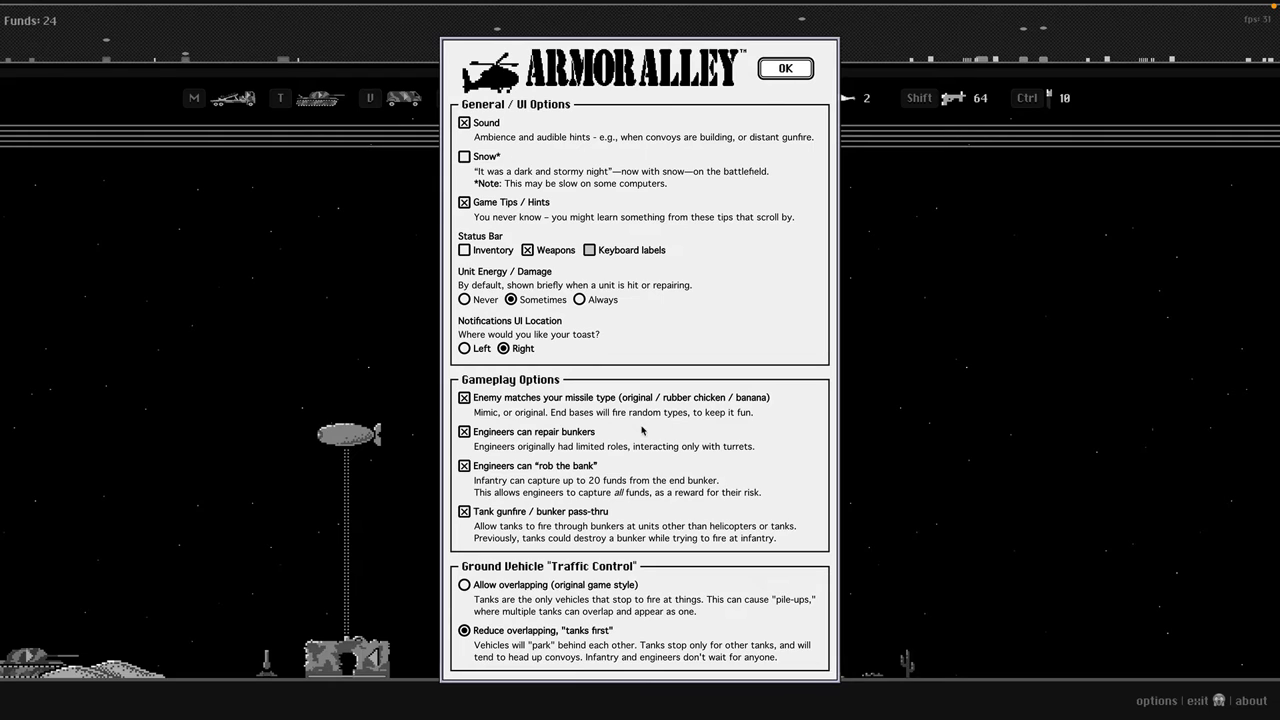
mouse_move(480, 478)
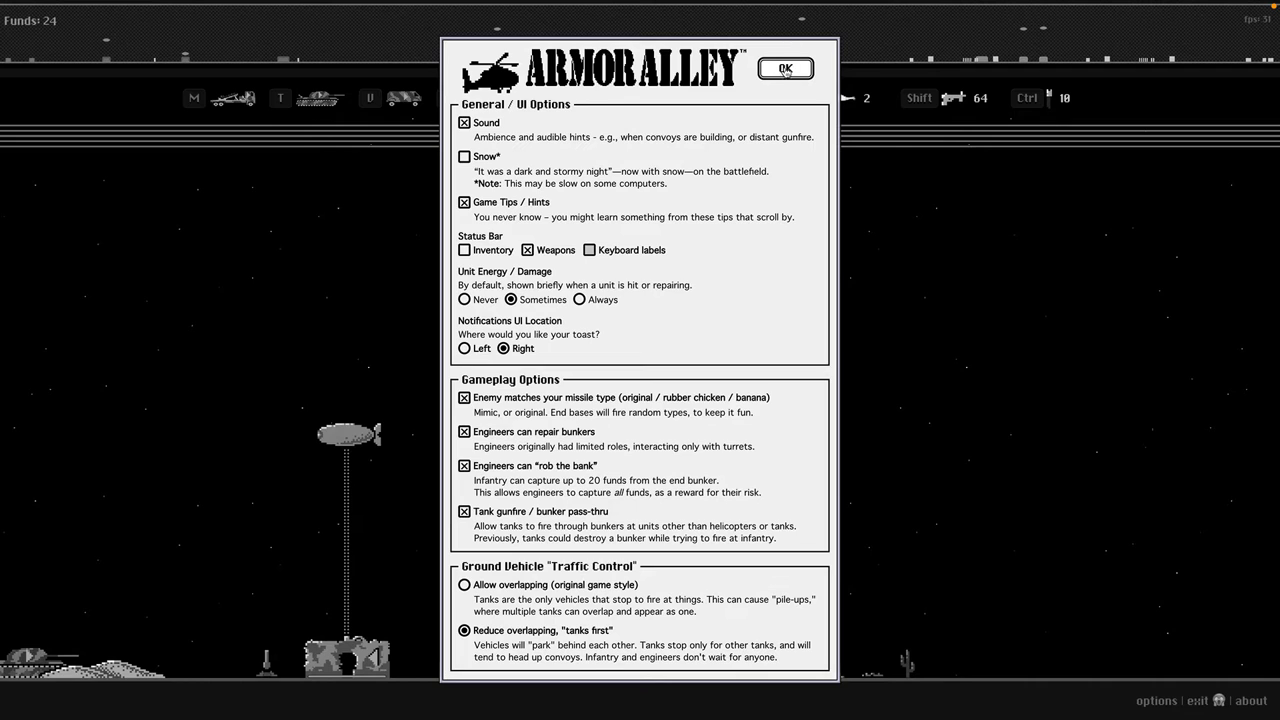
click(790, 67)
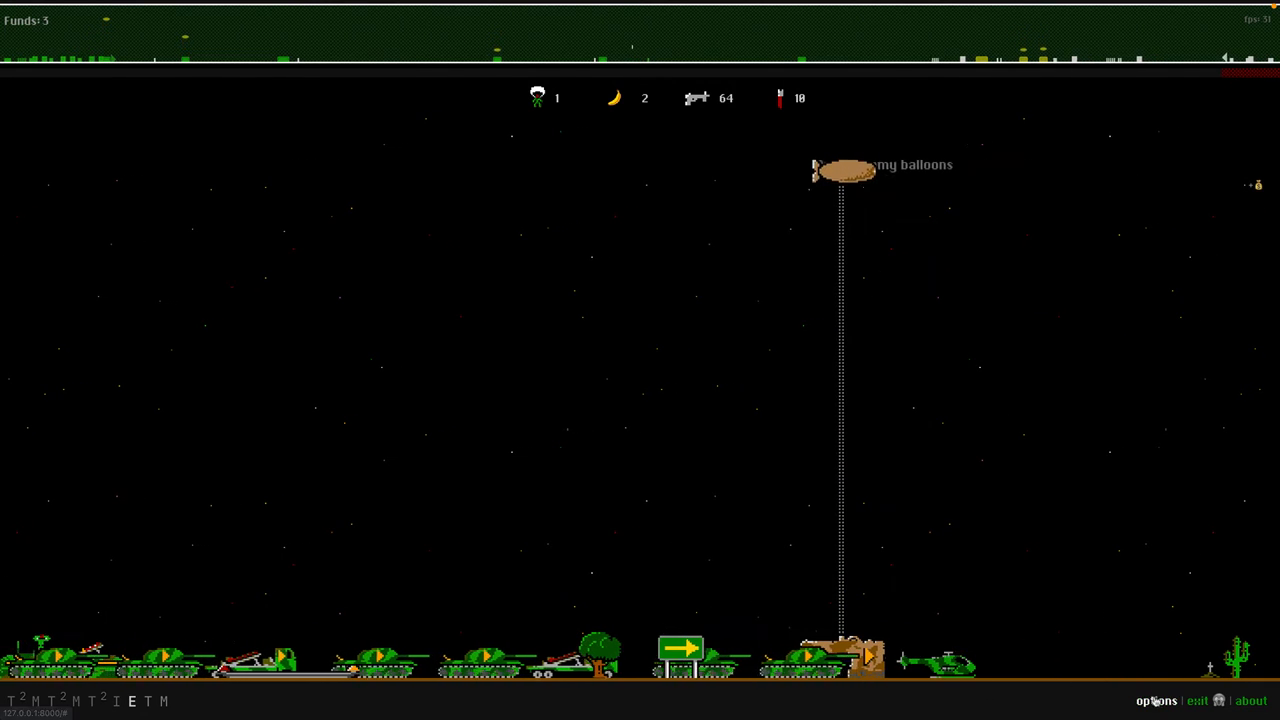
click(1156, 700)
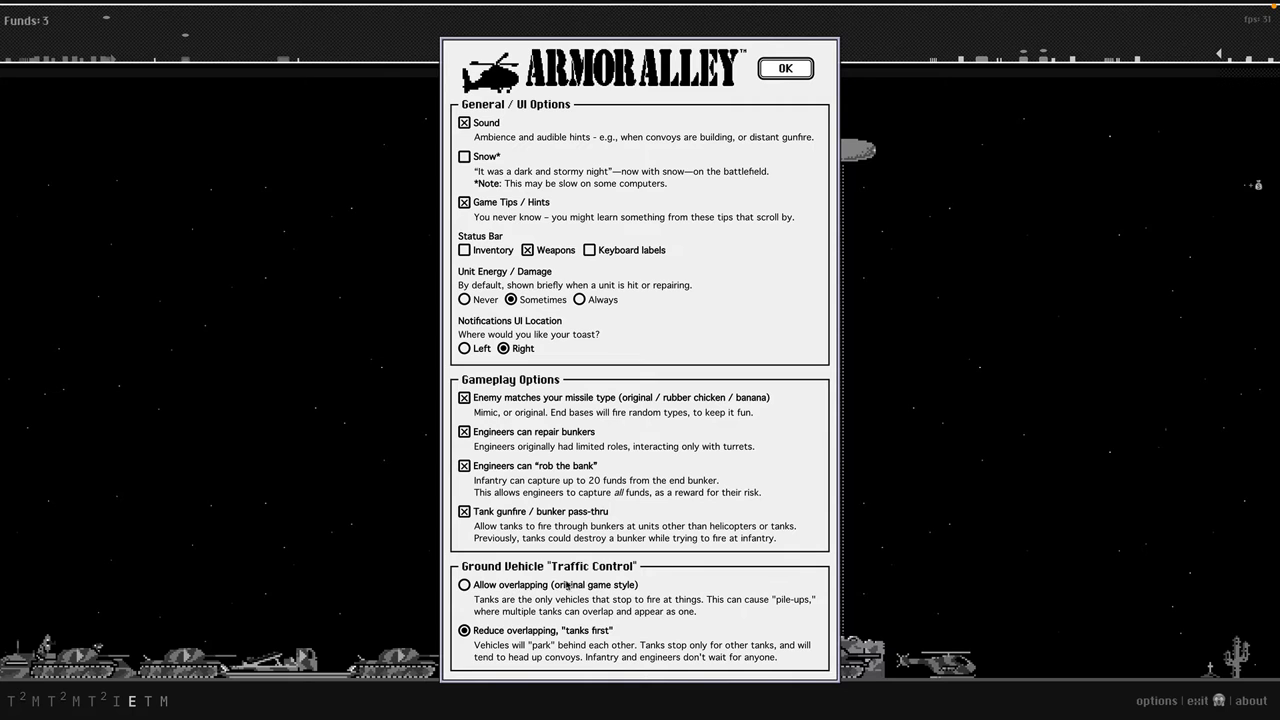
mouse_move(785, 173)
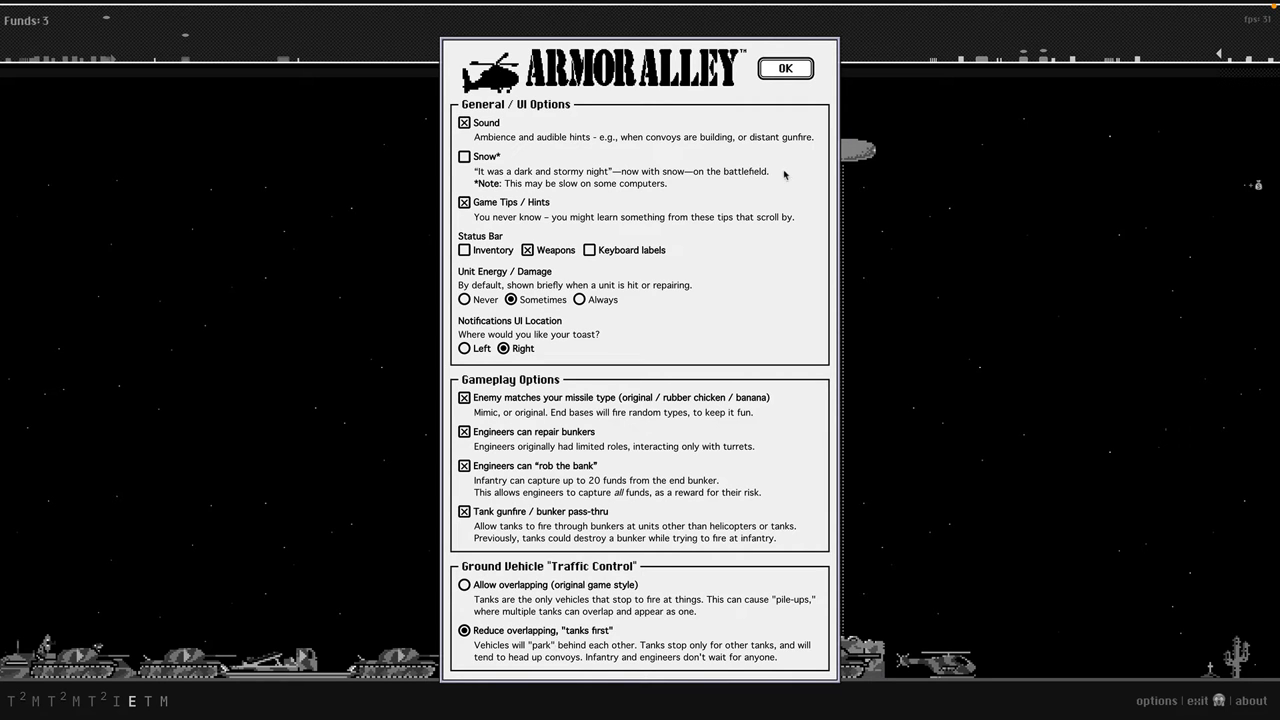
click(795, 67)
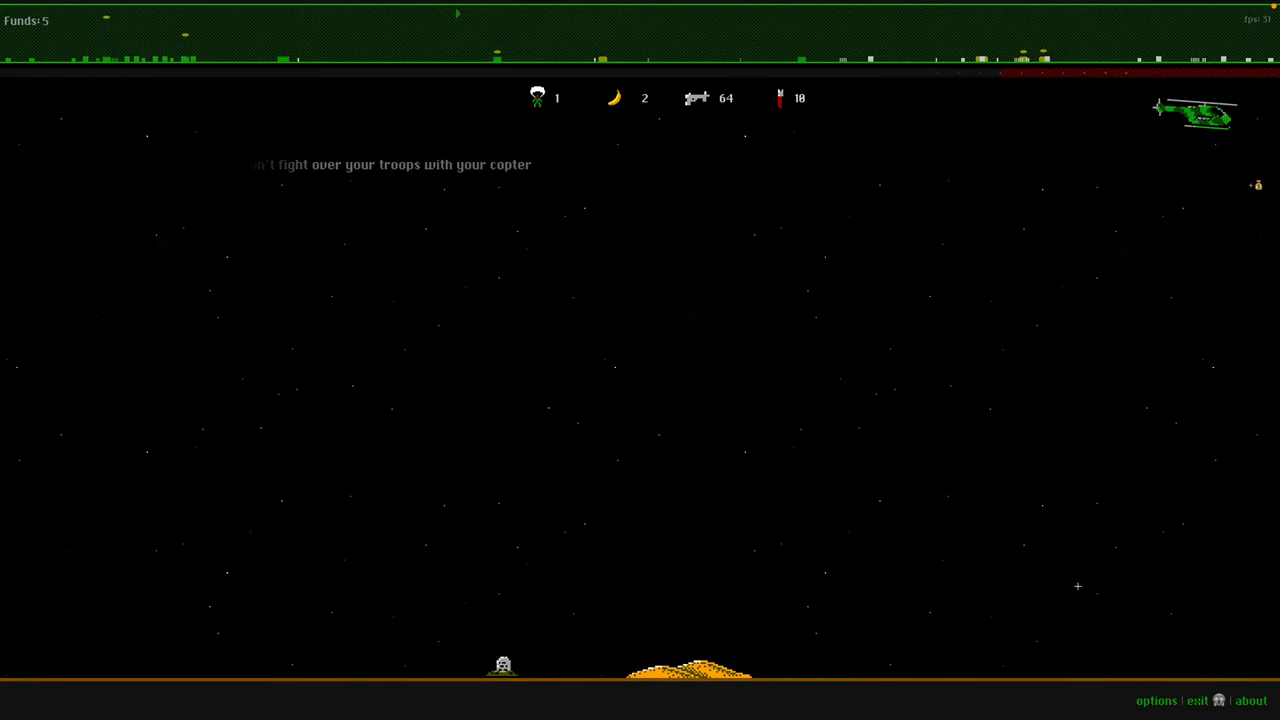
click(1156, 700)
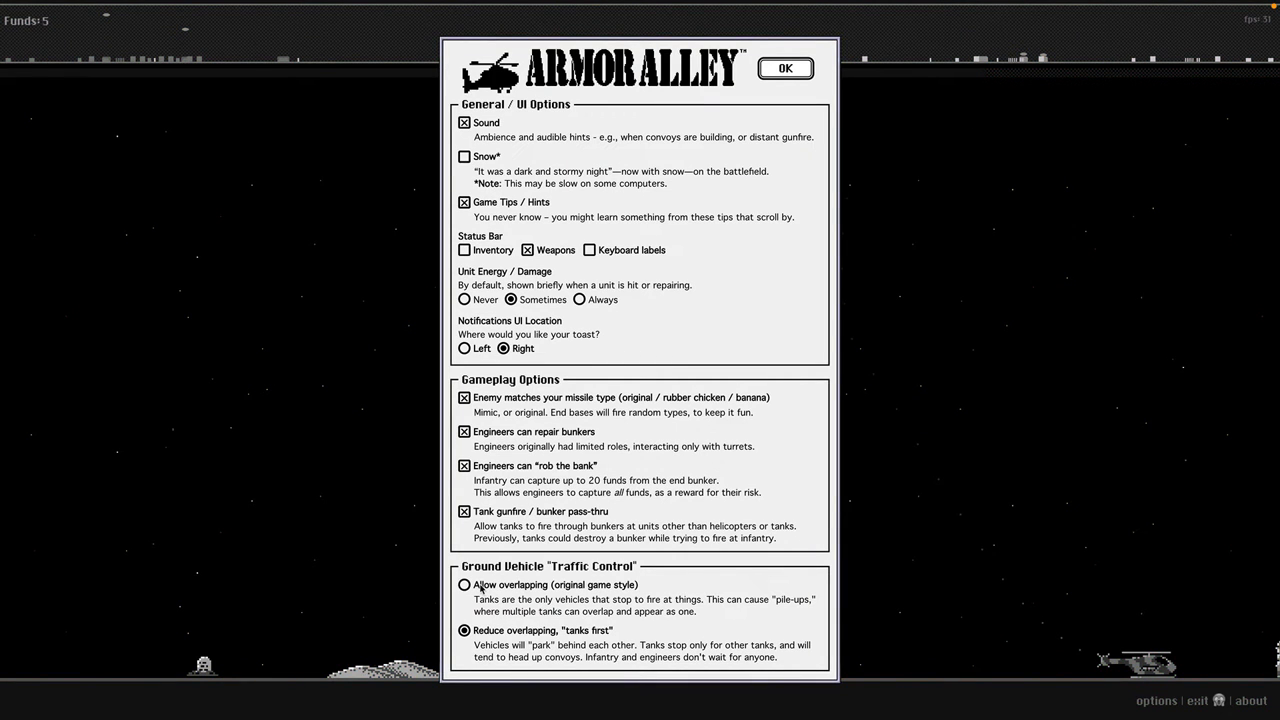
click(461, 585)
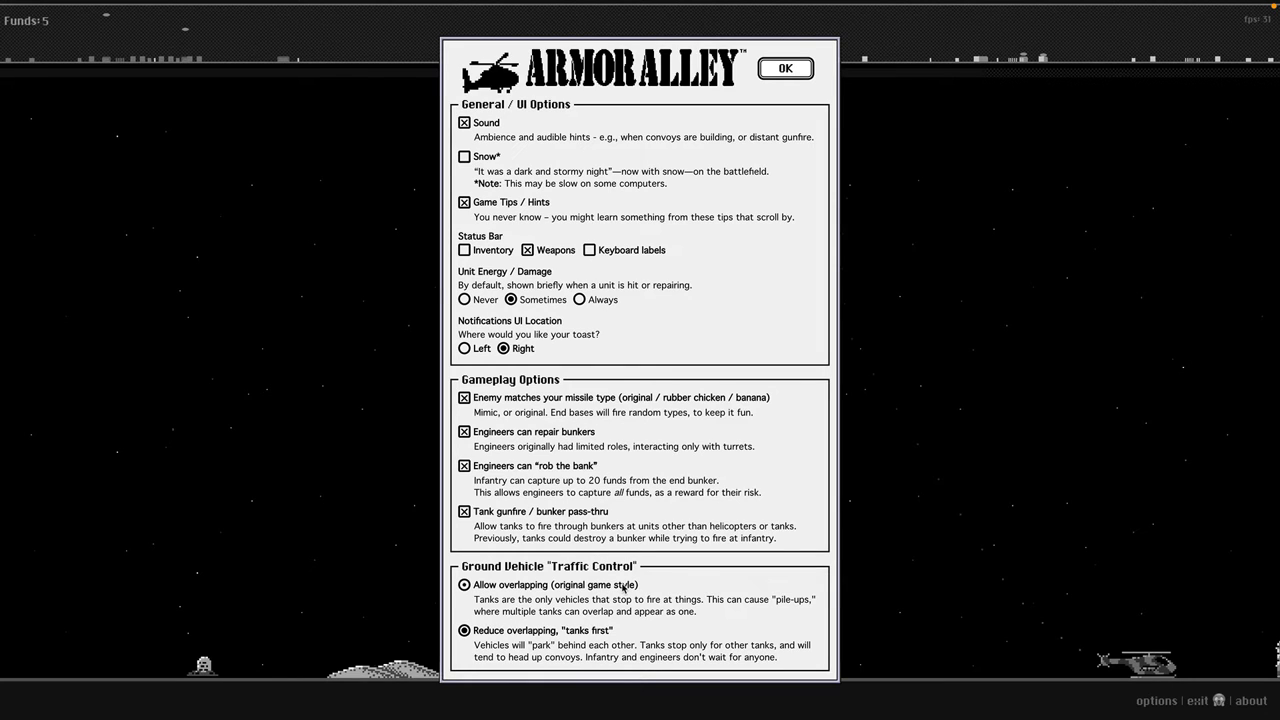
click(461, 629)
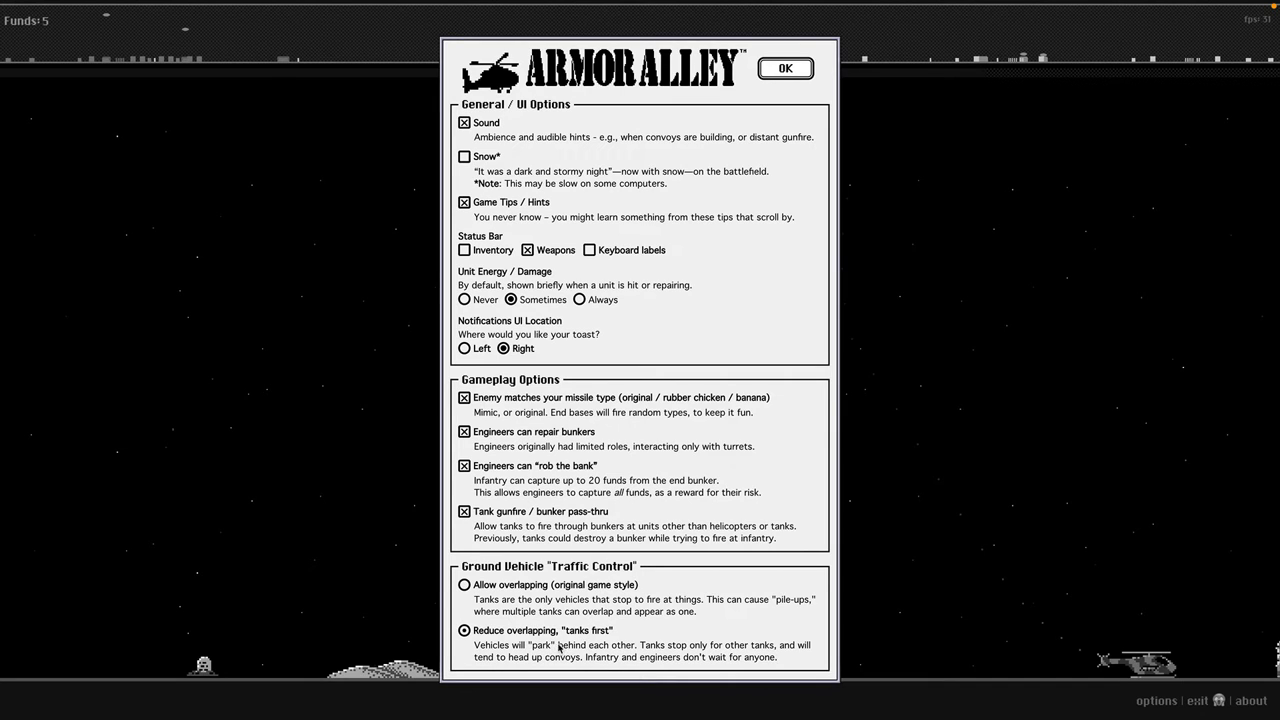
mouse_move(797, 360)
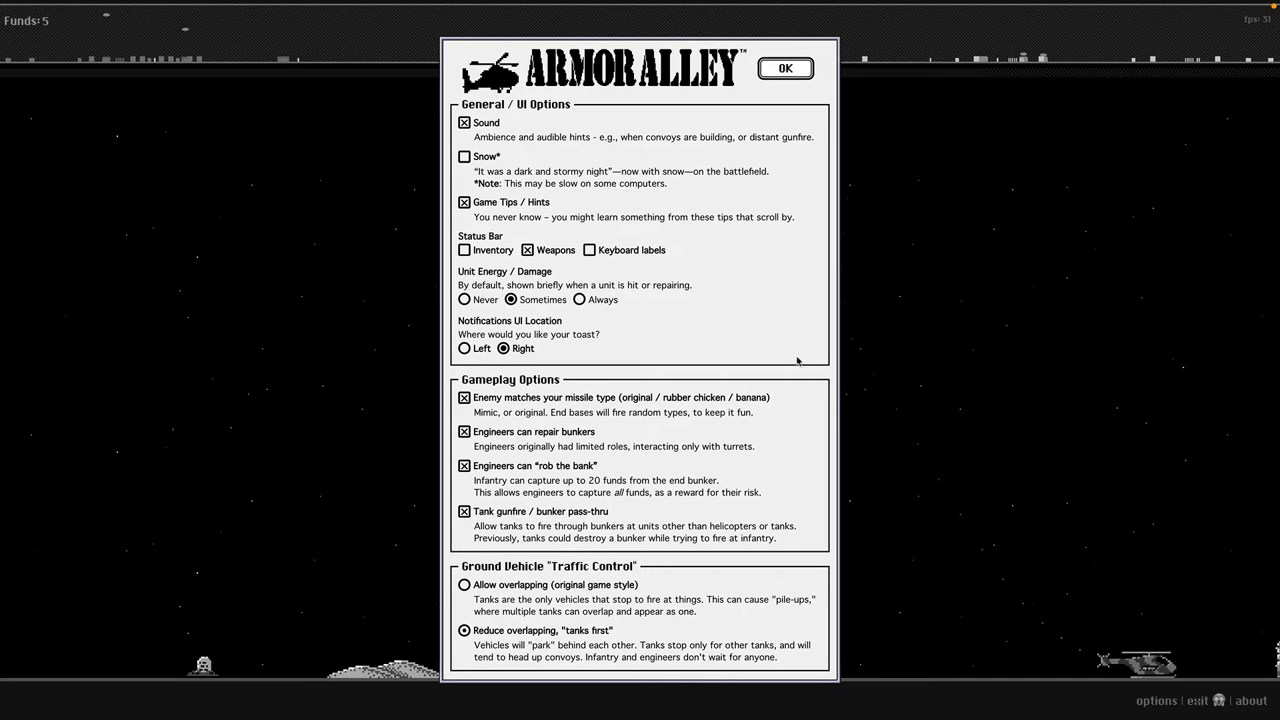
click(793, 68)
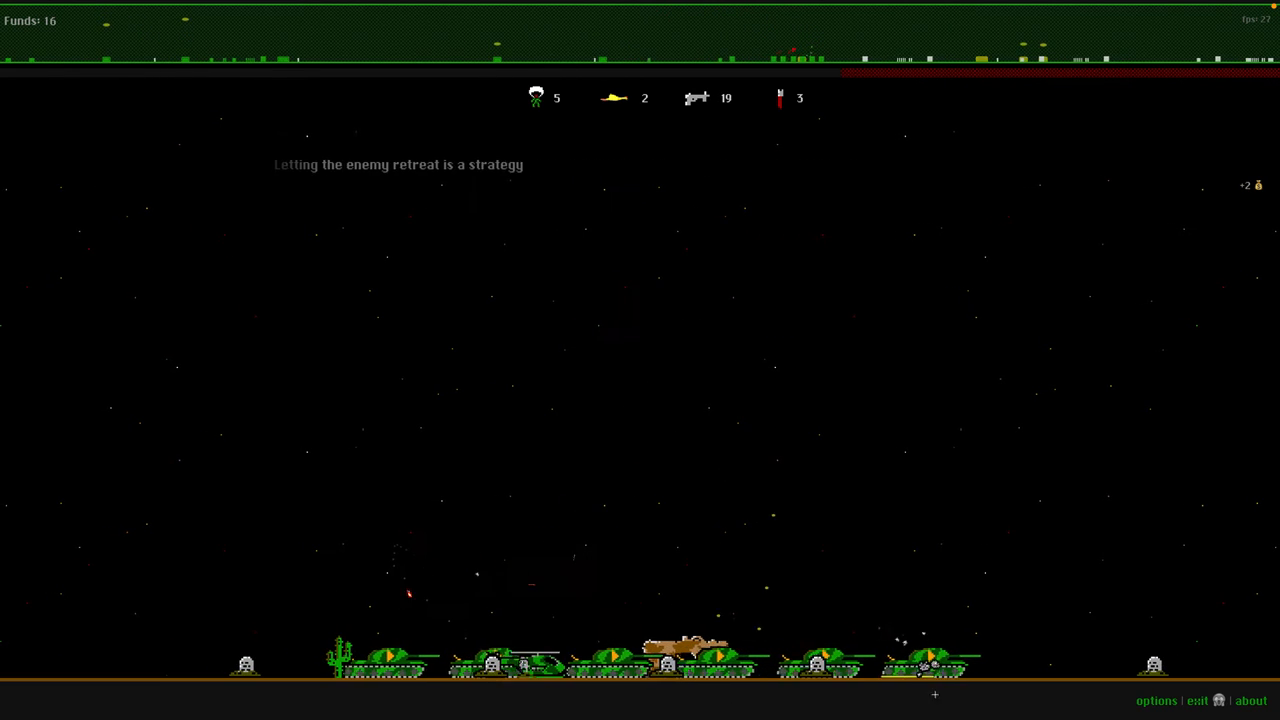
Toggle vehicle traffic to Allow overlapping, back to Reduce overlapping, then reopen options.
click(1156, 700)
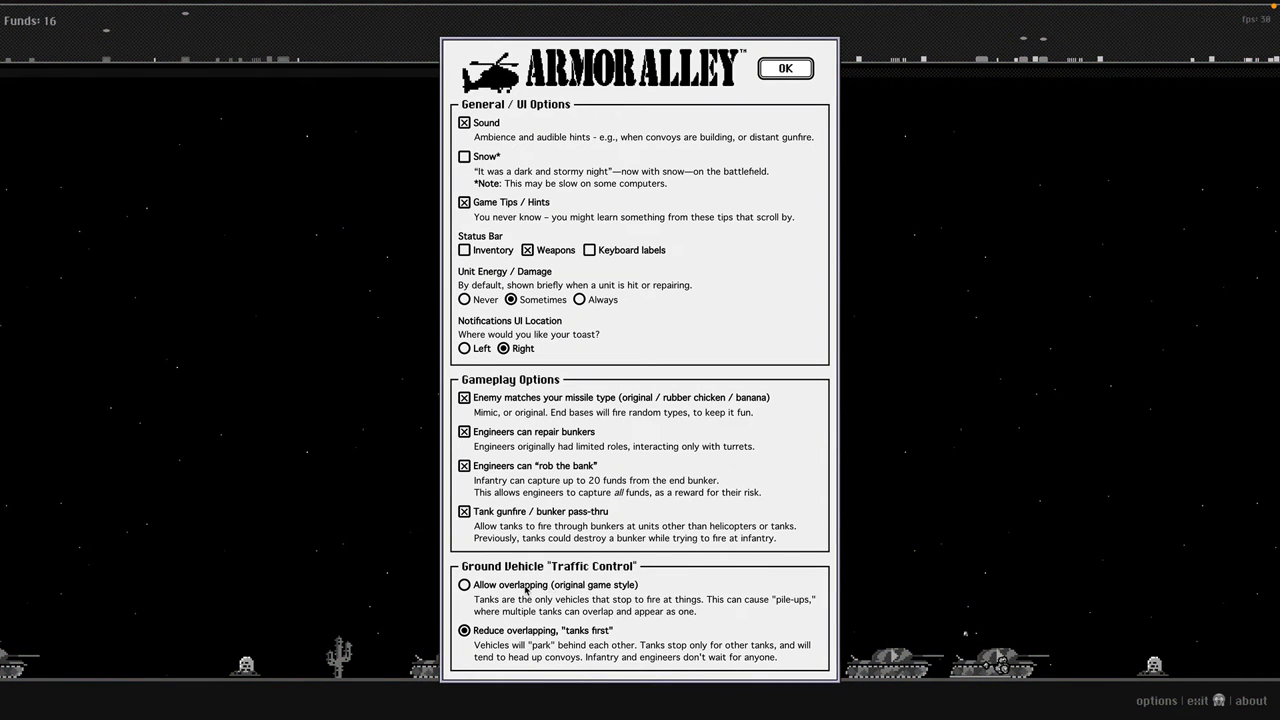
click(461, 585)
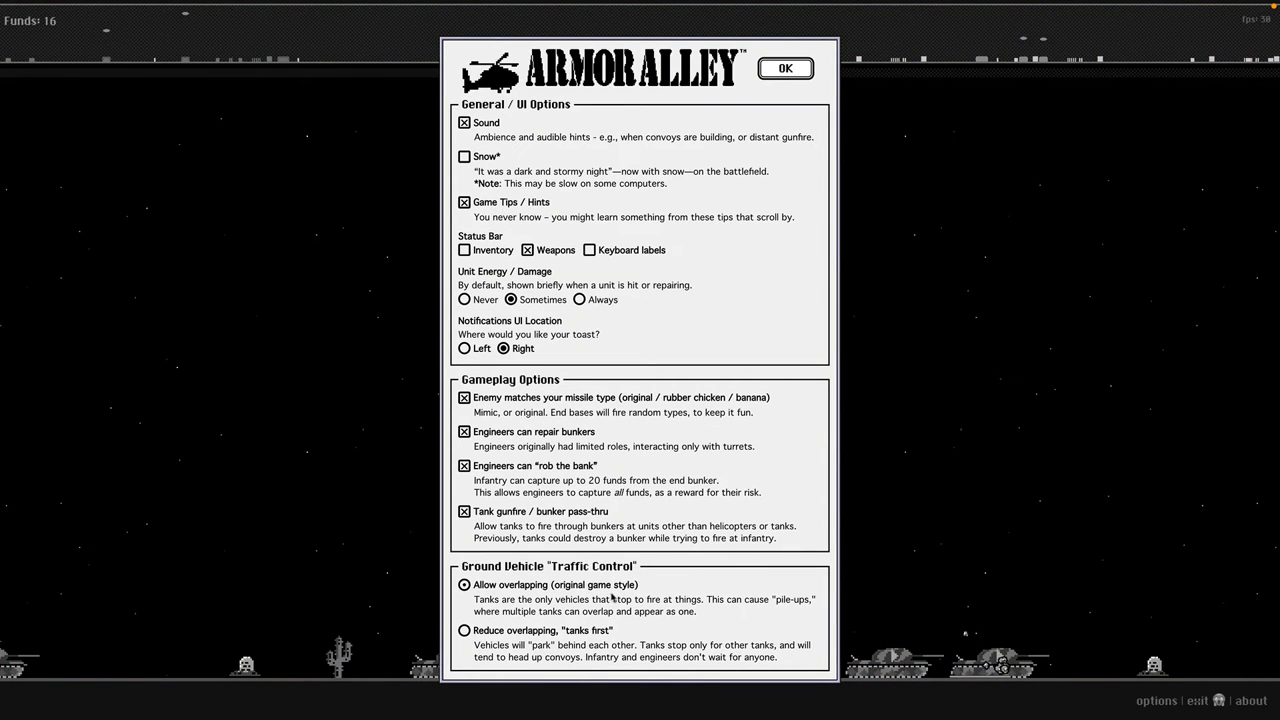
click(792, 68)
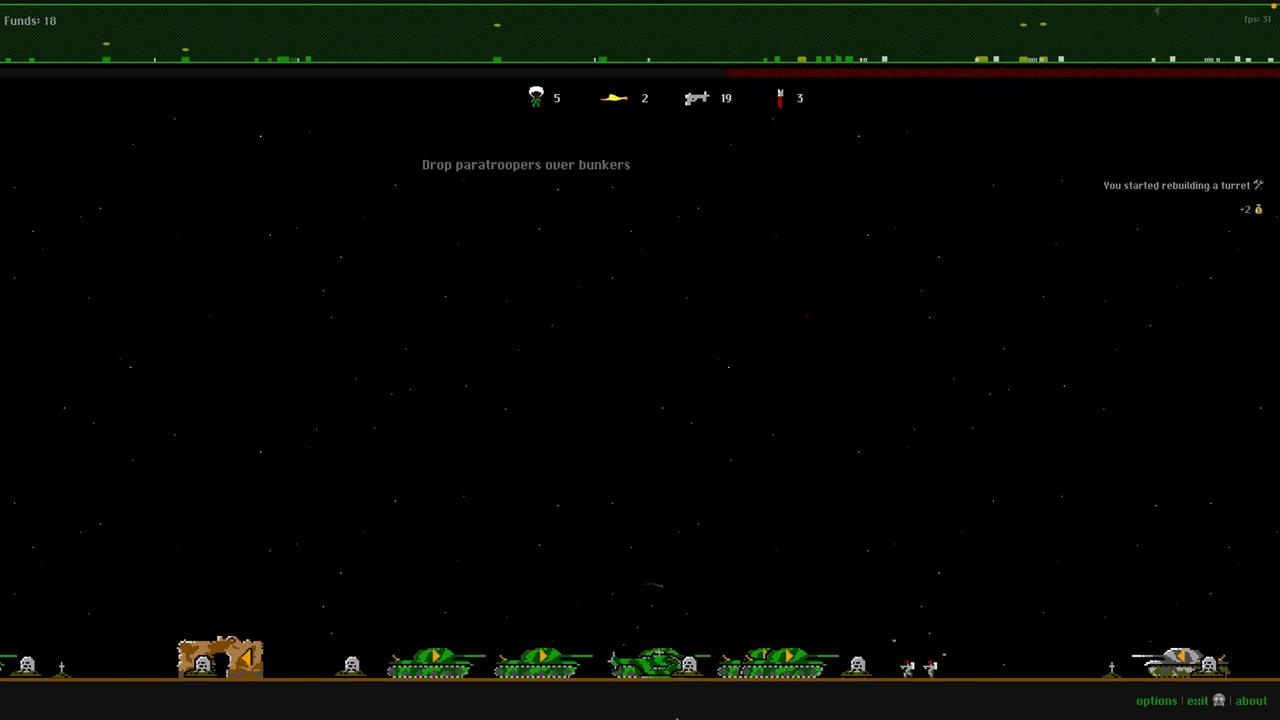
click(1156, 701)
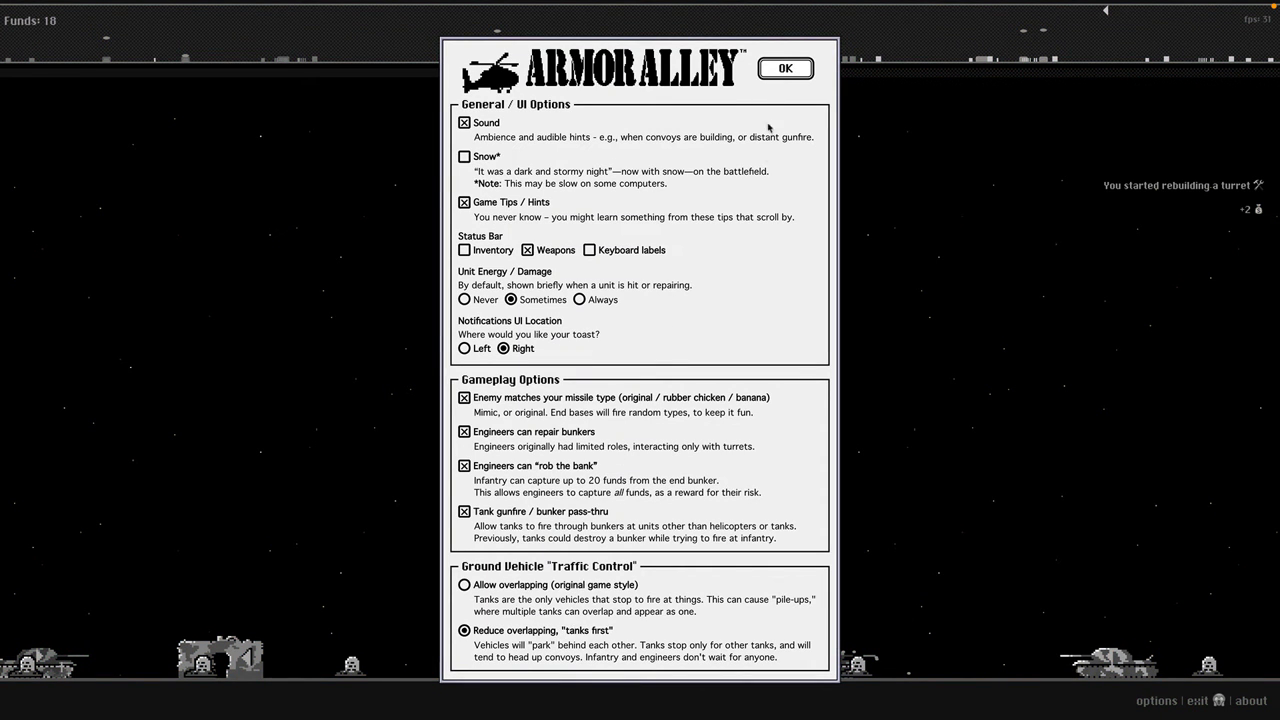
Close Options with OK and fly the helicopter toward the enemy bunker.
click(792, 68)
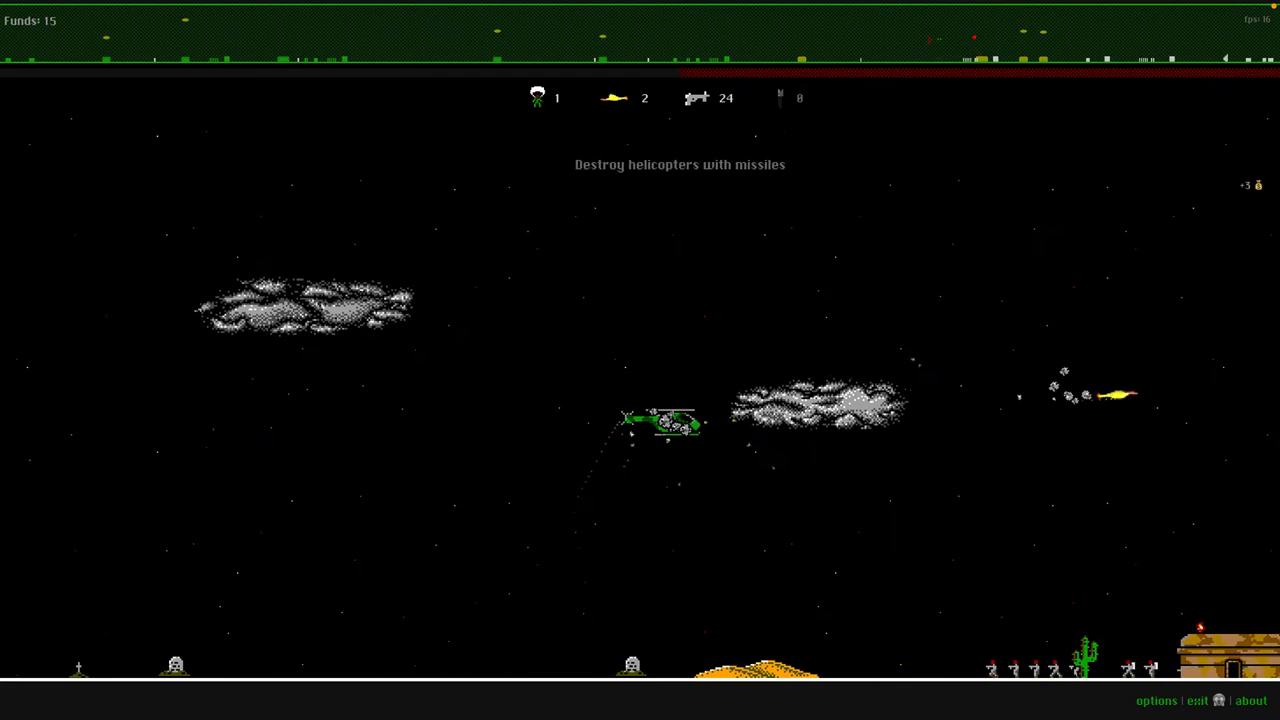
click(670, 435)
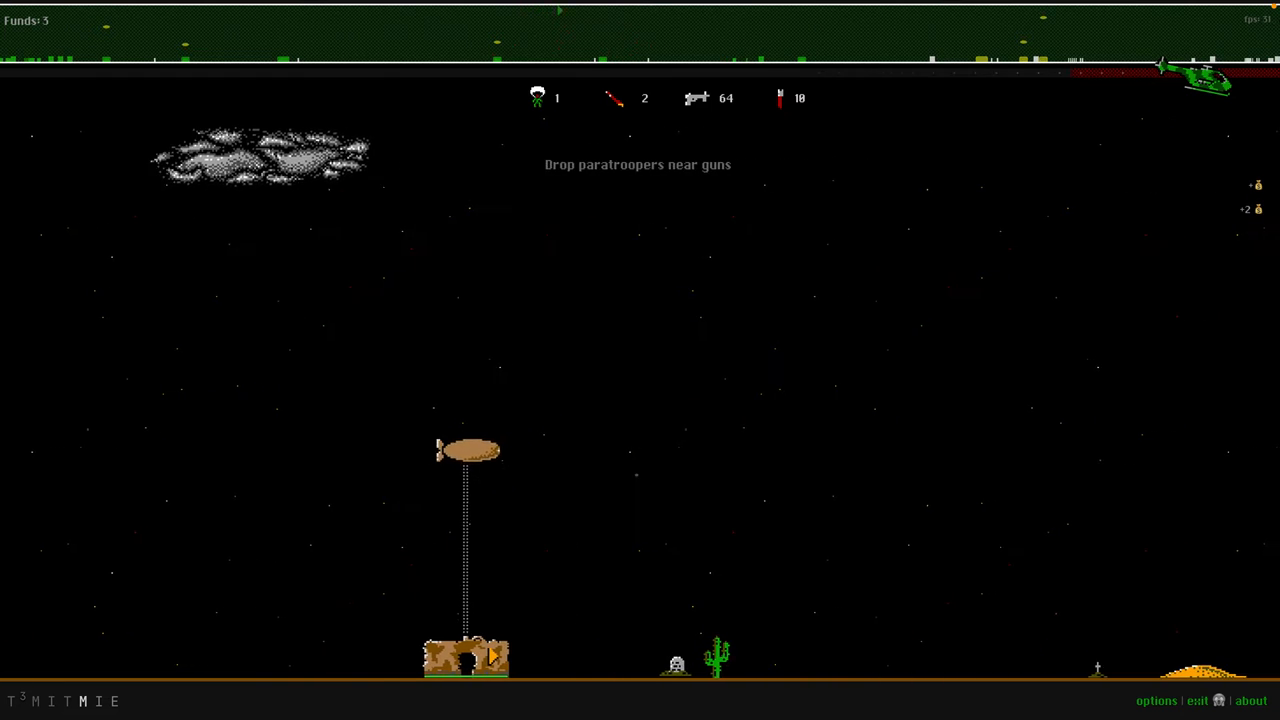
Bring up the options panel over the paused battle, funds still at 3.
click(1156, 700)
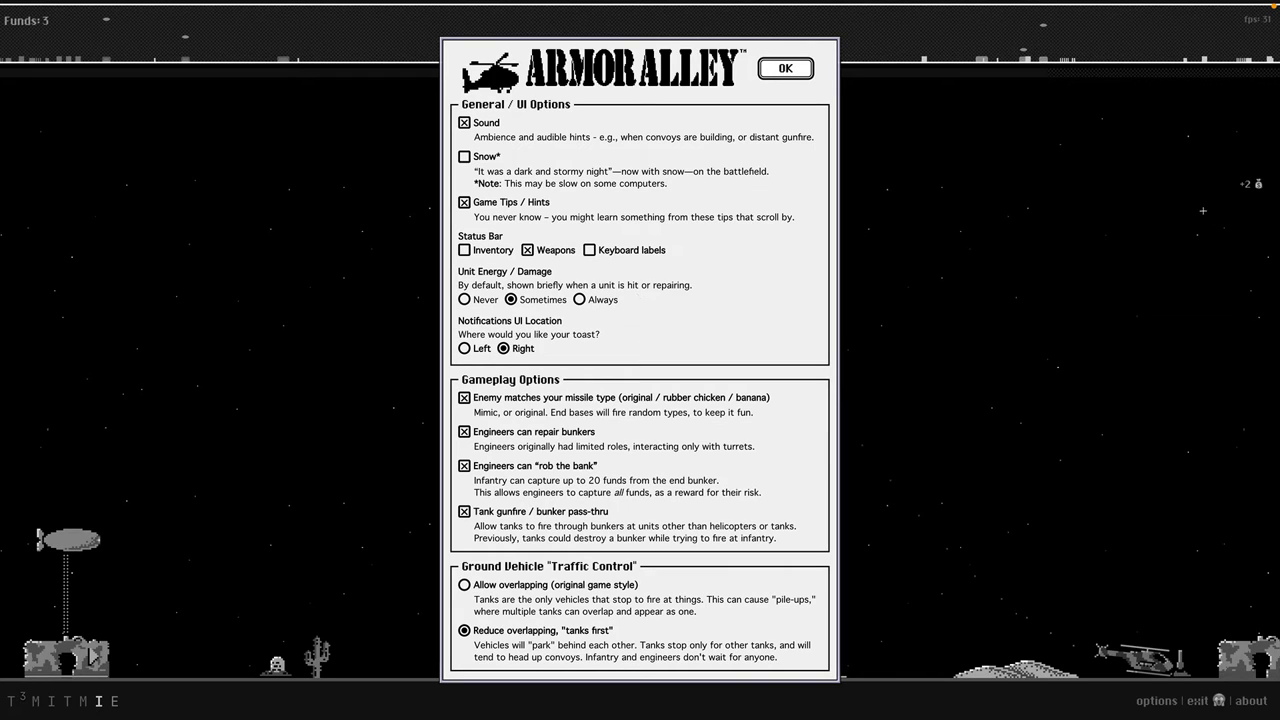
mouse_move(1268, 100)
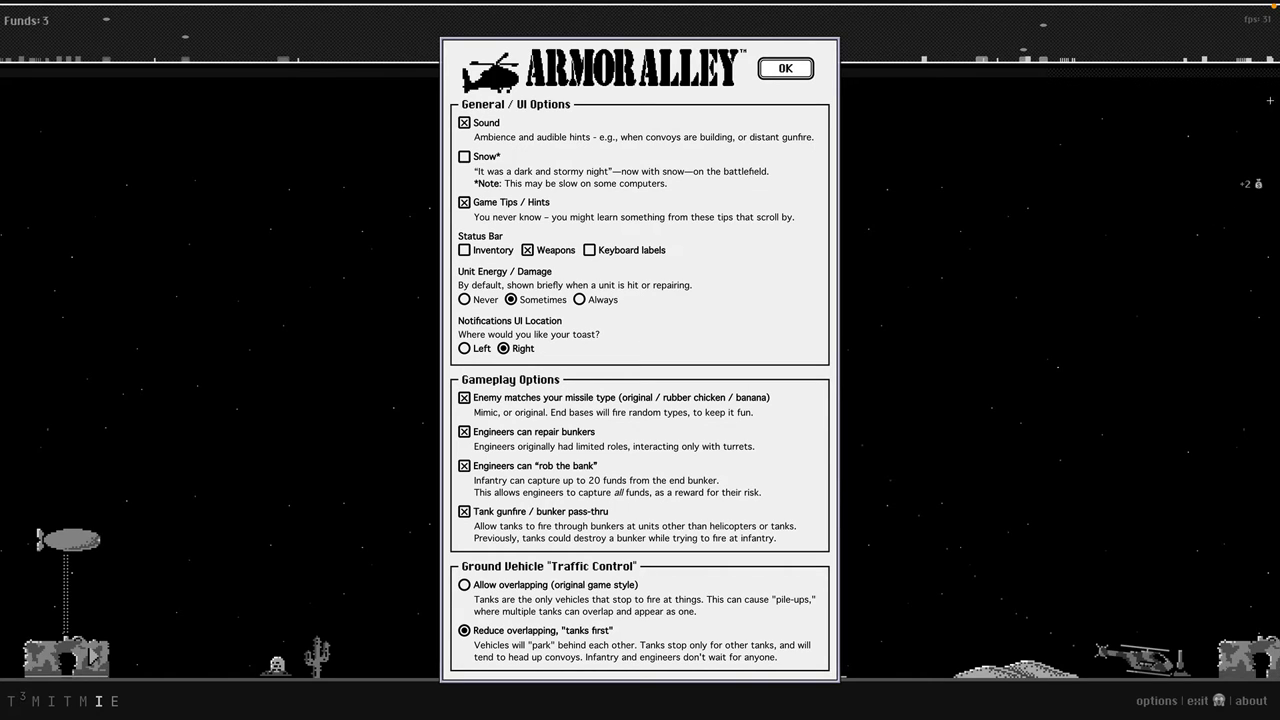
mouse_move(478, 410)
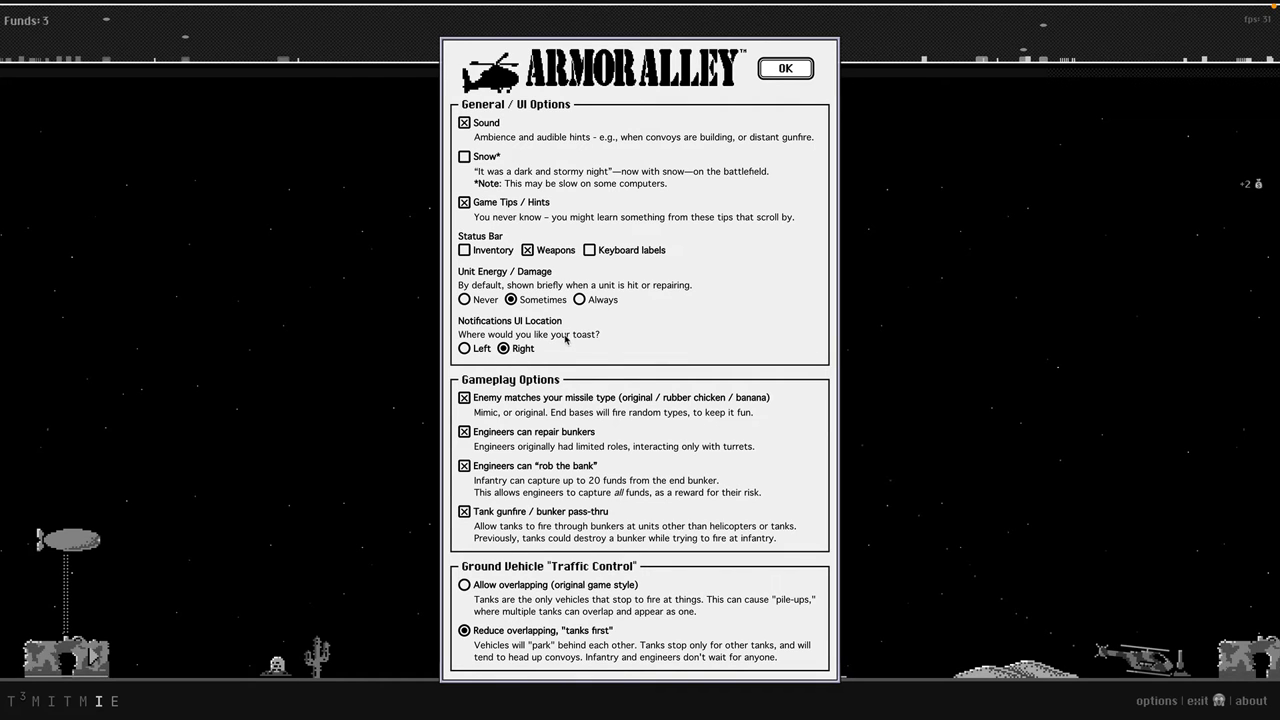
click(792, 68)
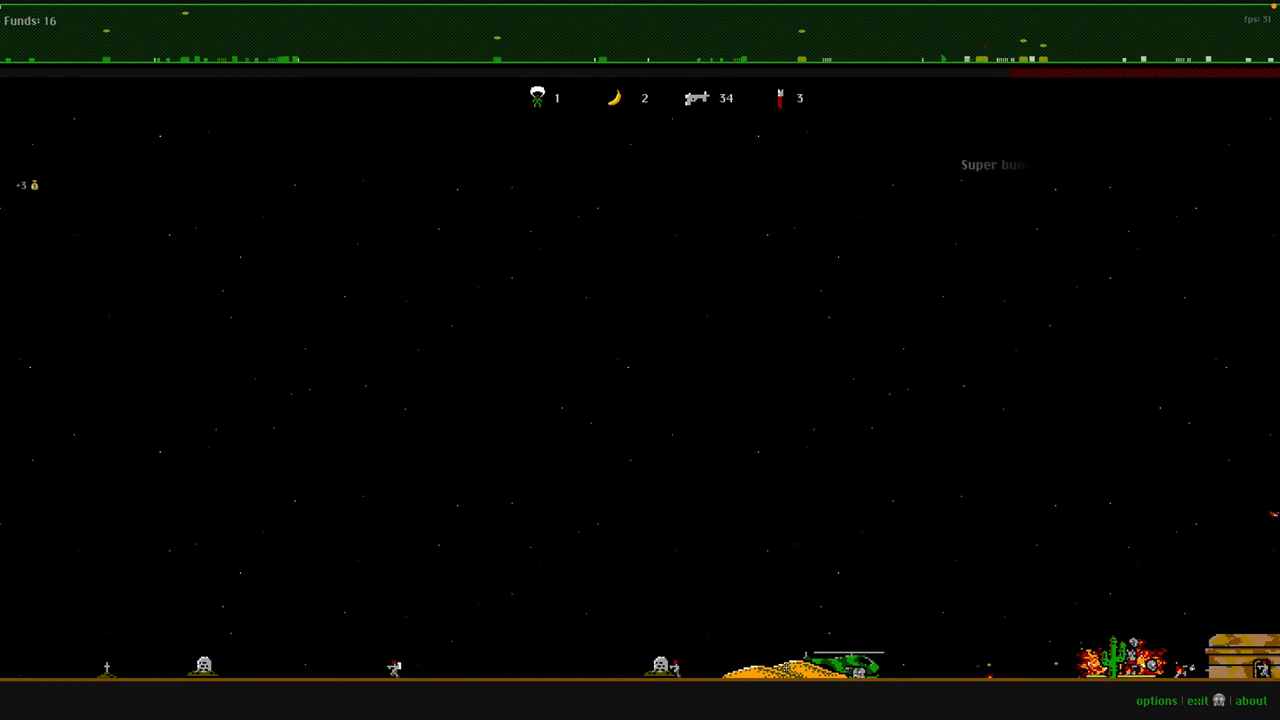
Uncheck 'Enemy matches your missile type' in options and resume the battle.
click(1156, 697)
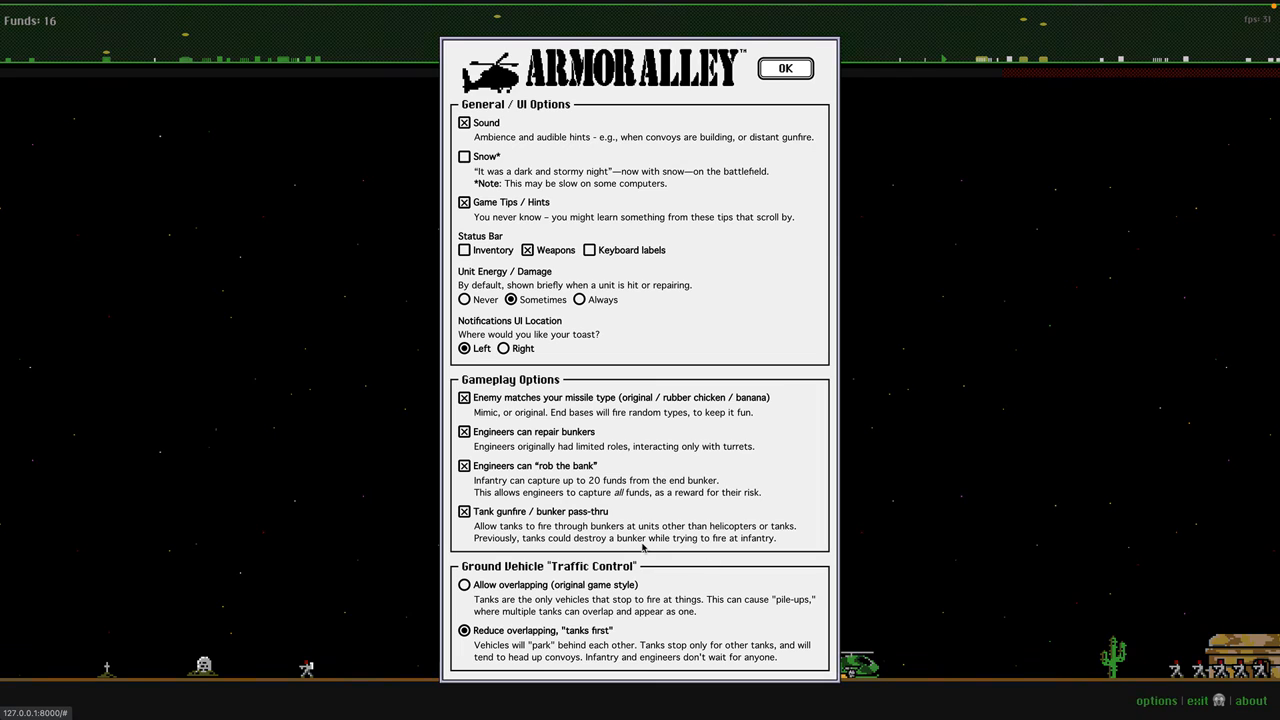
click(462, 397)
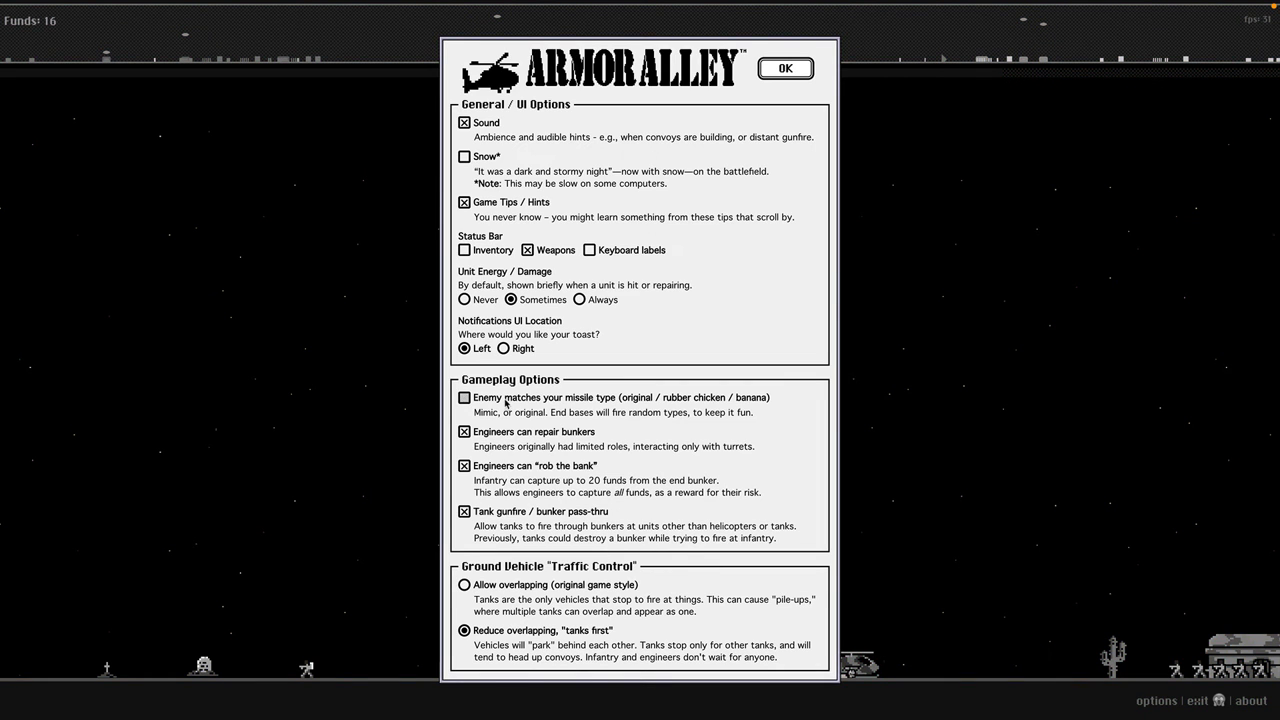
click(793, 68)
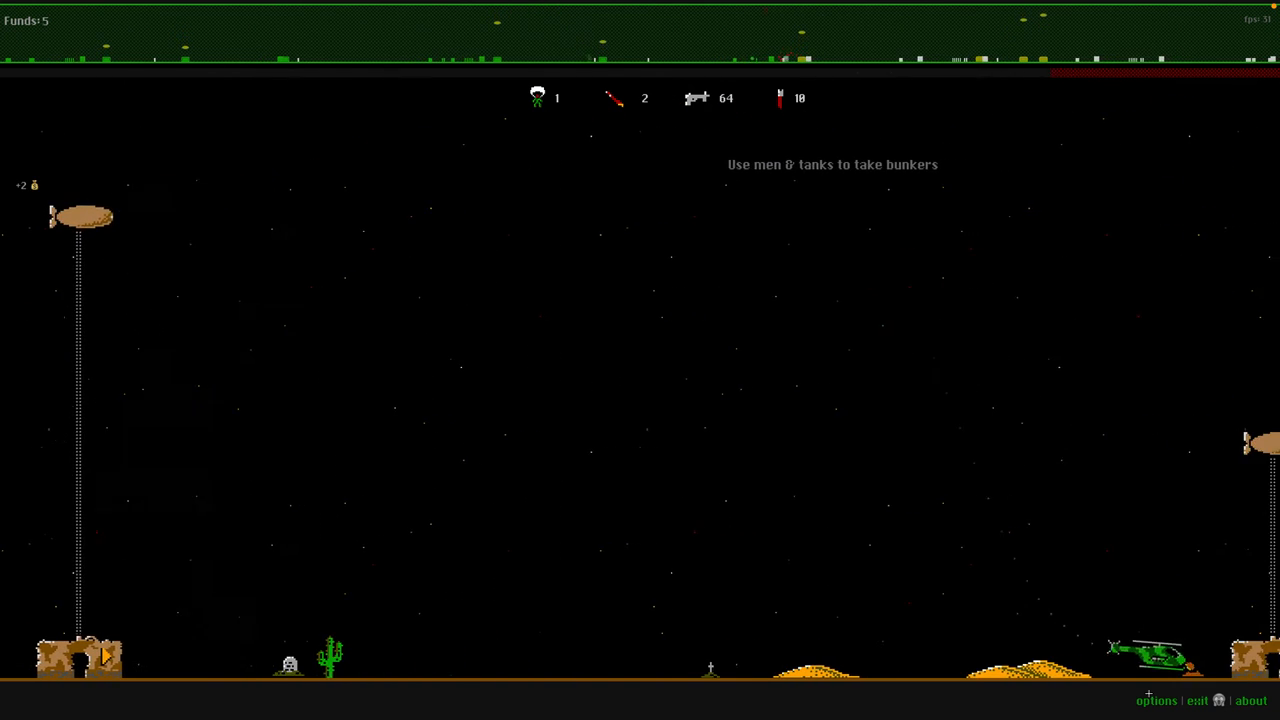
Dismiss options, capture a bunker for 13 funds, and reopen the options panel.
click(1156, 701)
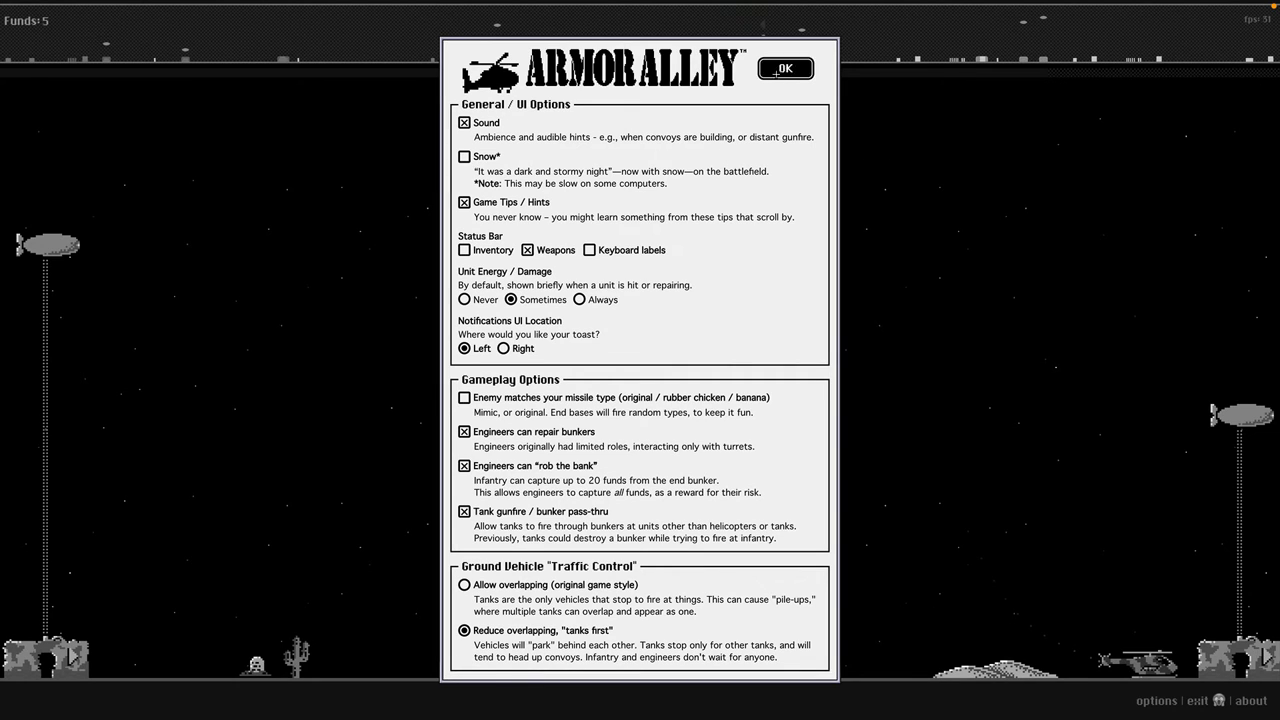
click(793, 68)
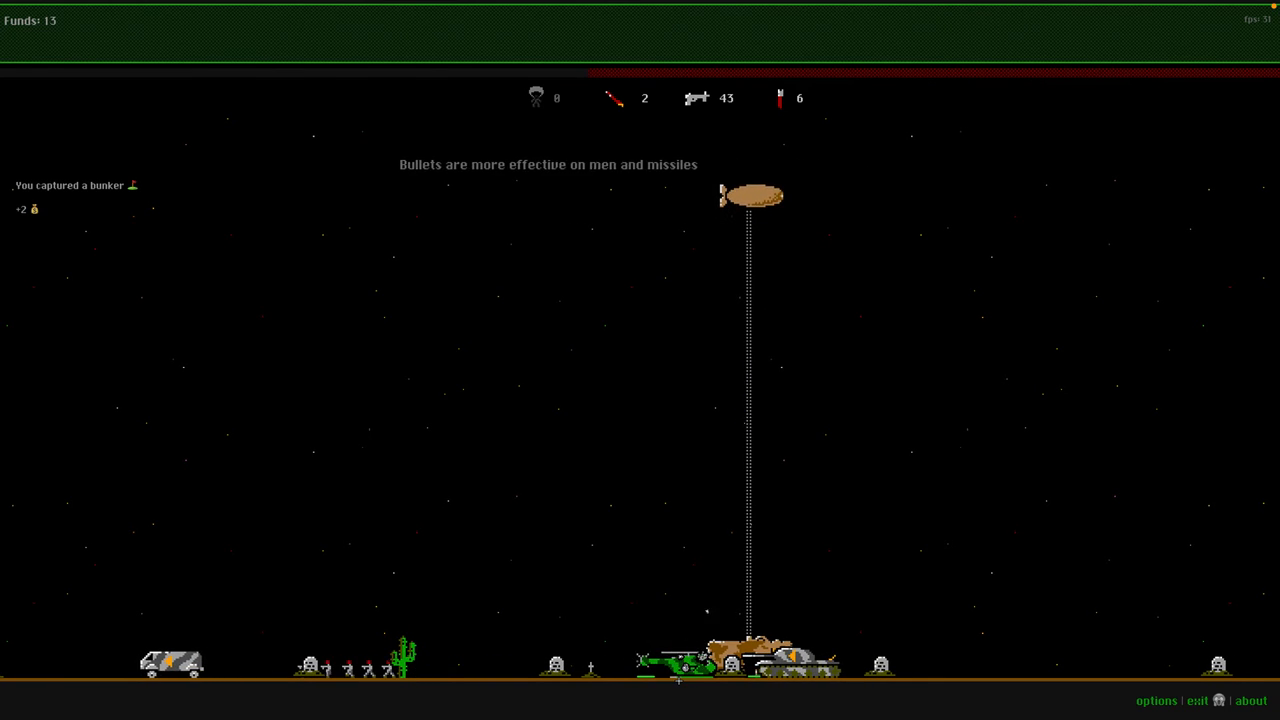
click(1156, 700)
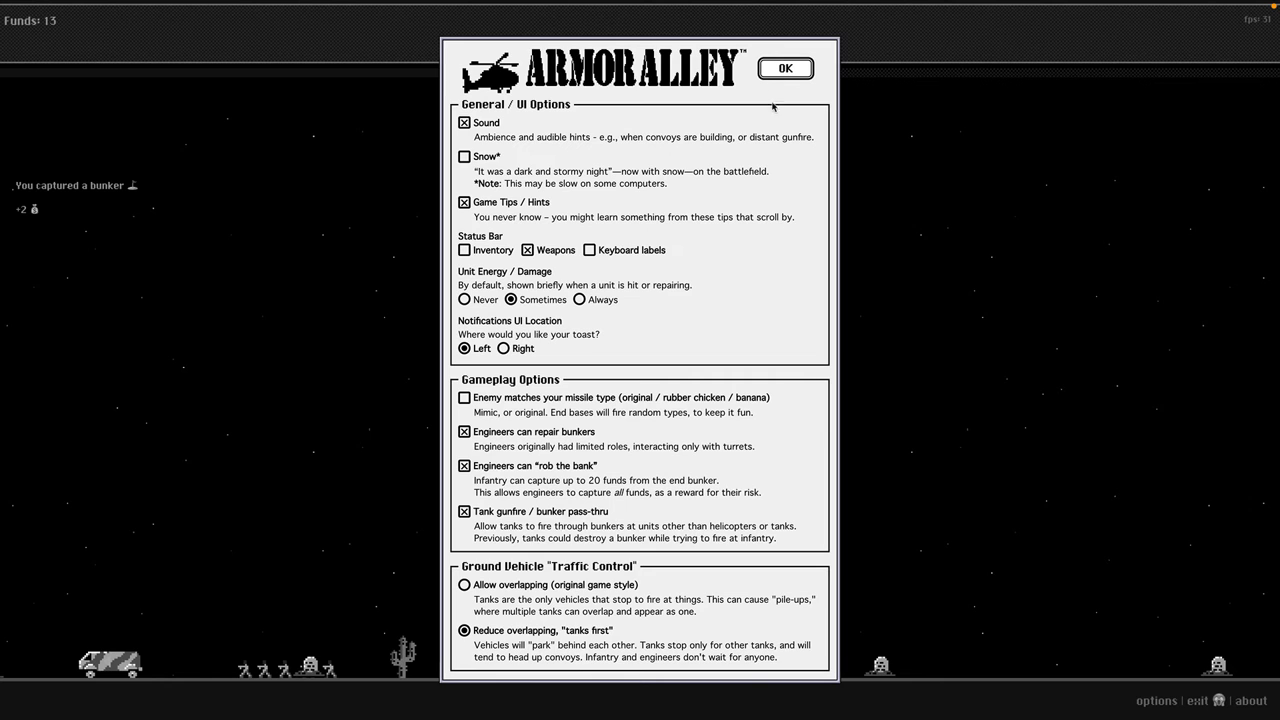
click(793, 68)
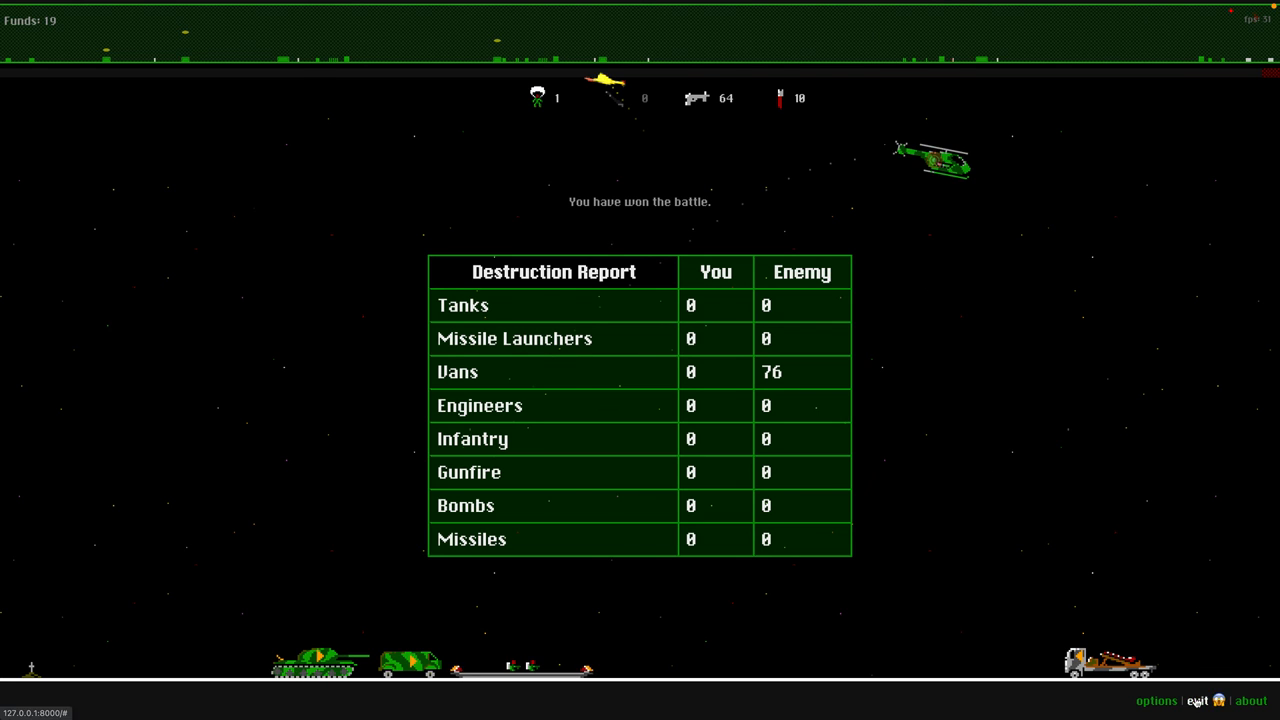
click(1193, 699)
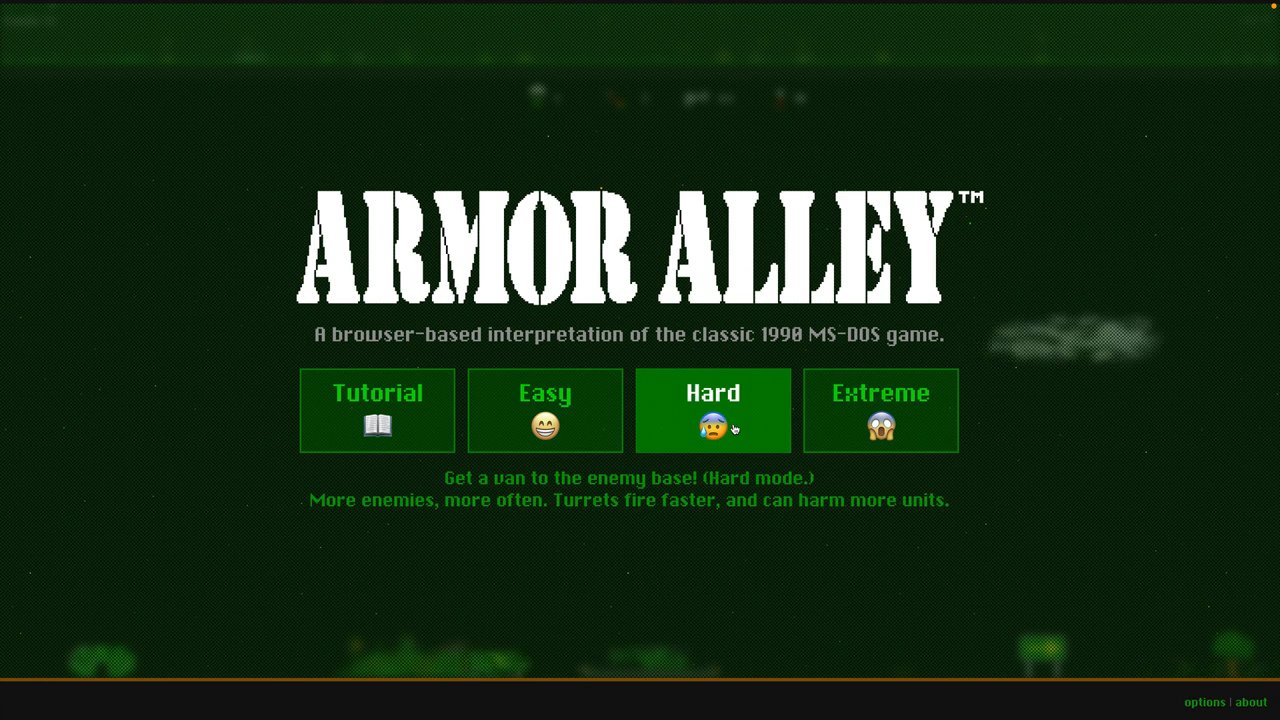
click(377, 410)
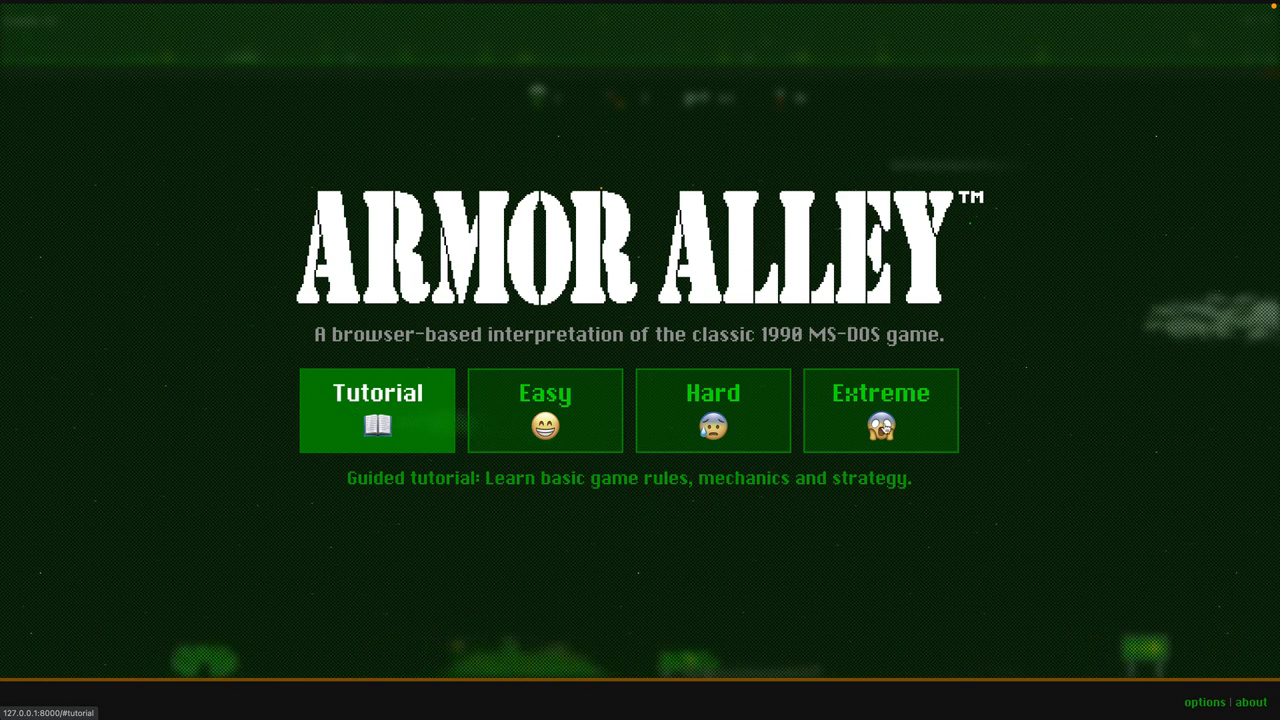
click(545, 410)
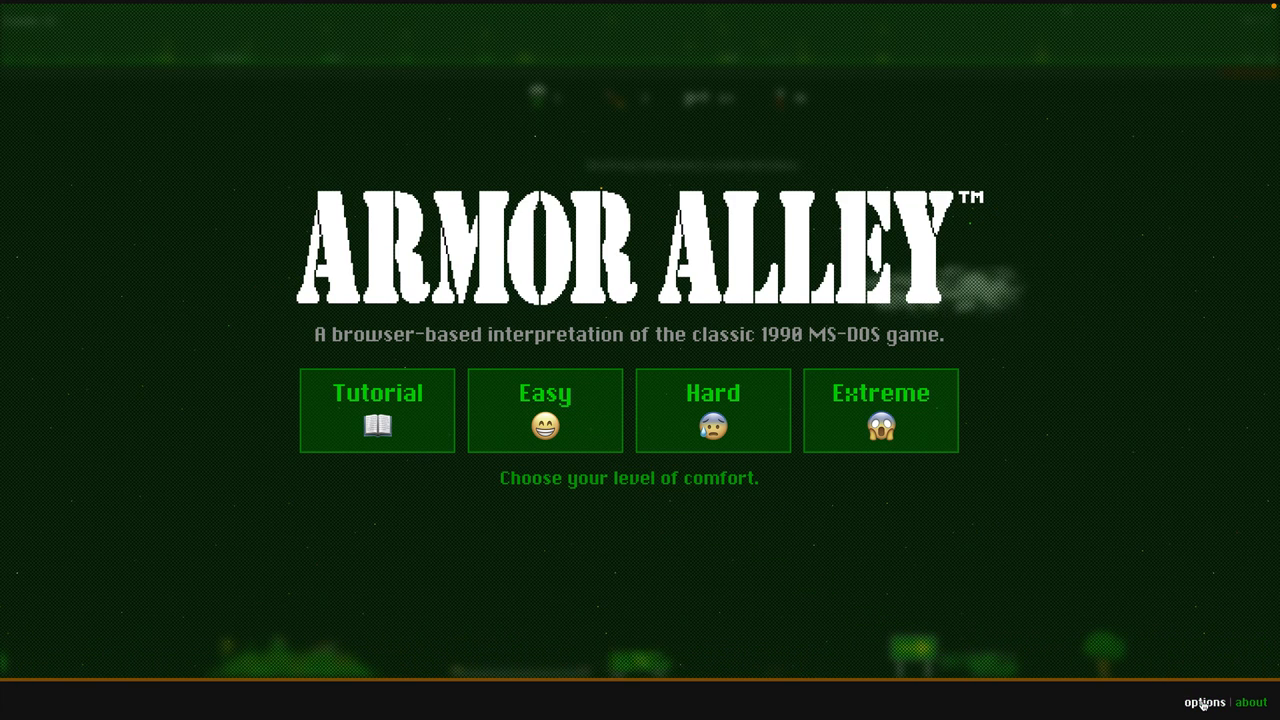
click(1203, 702)
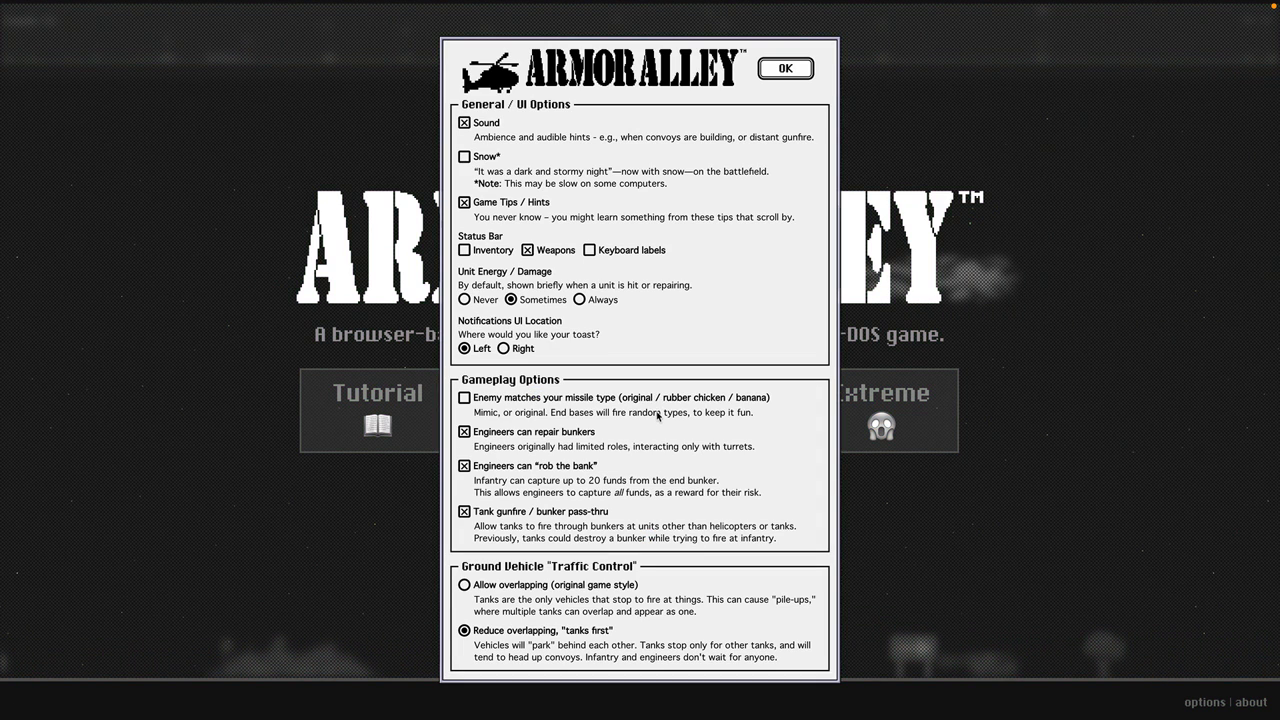
click(793, 68)
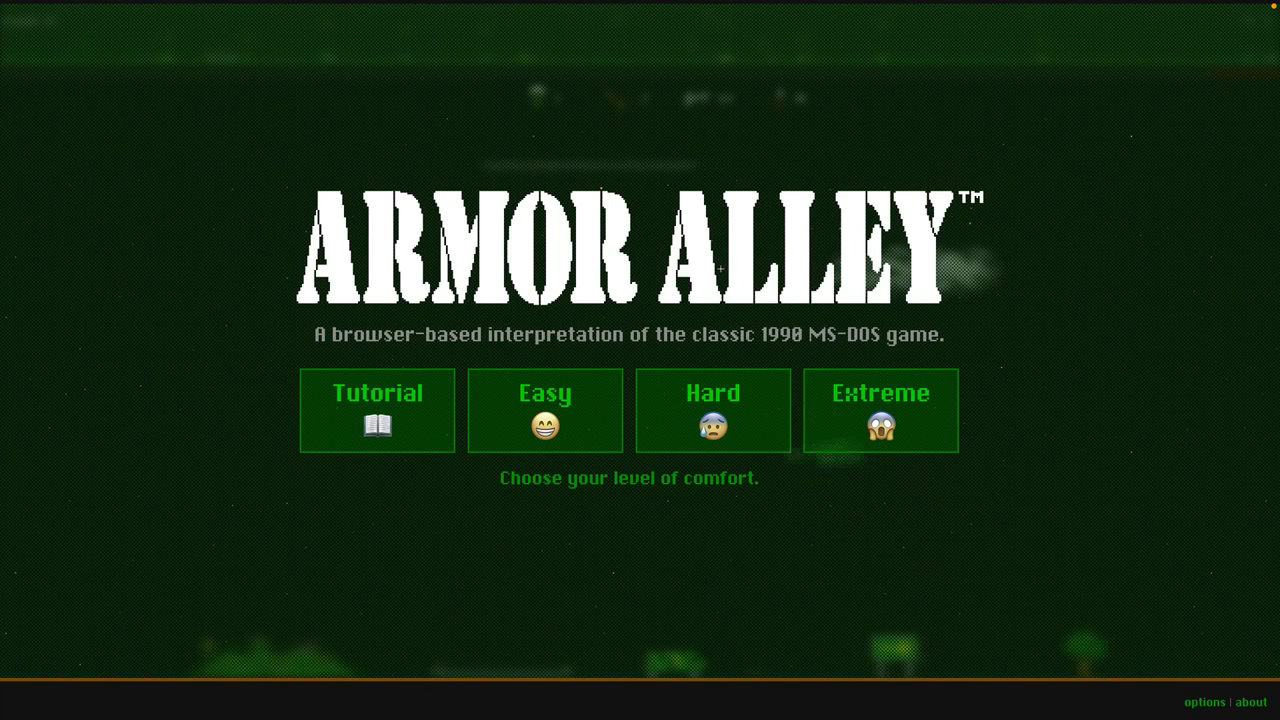